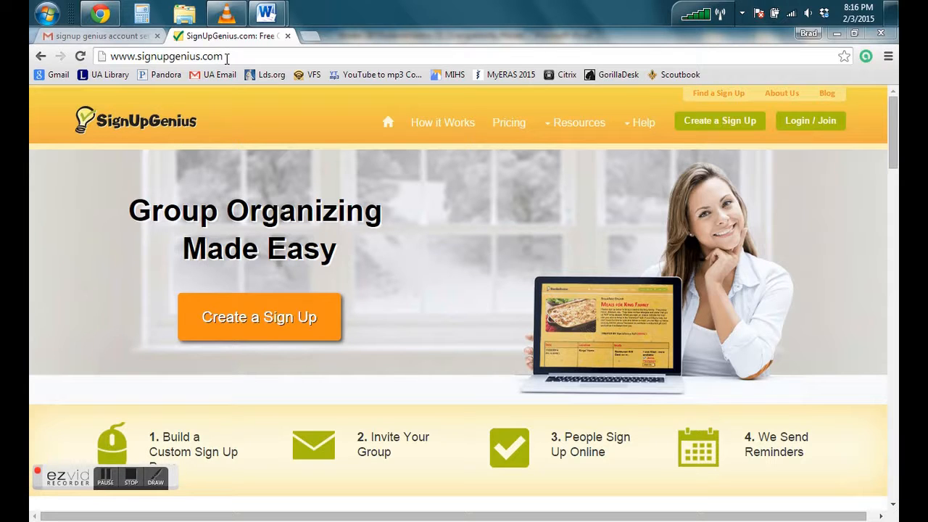
{"action": "mouse_move", "coordinate": [794, 123]}
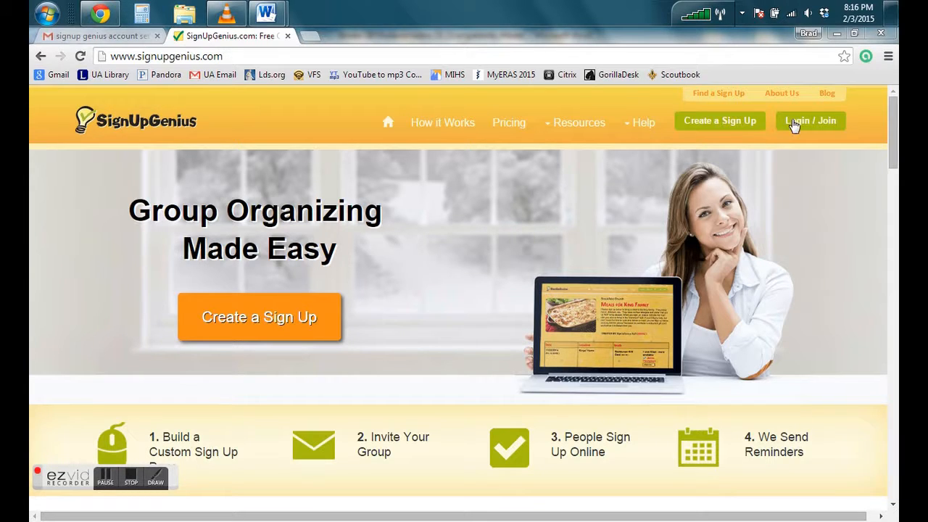
{"action": "left_click", "coordinate": [808, 120]}
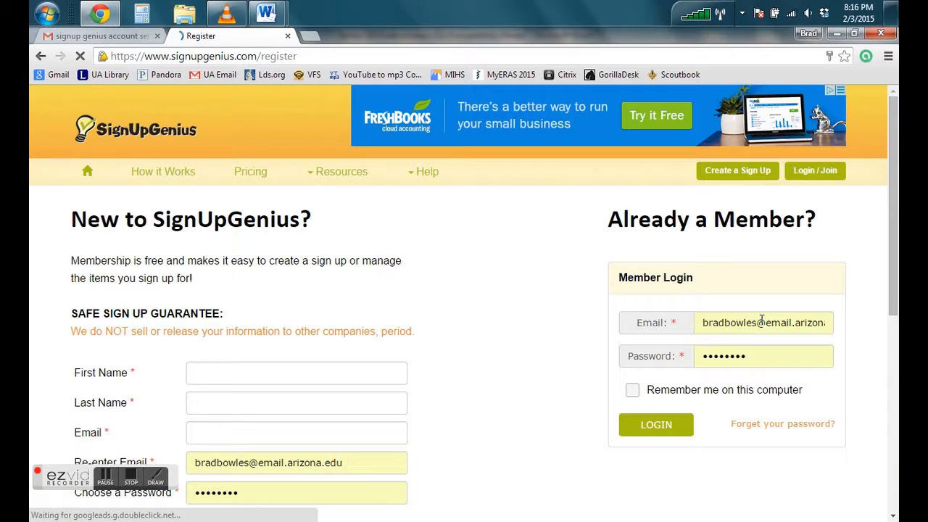
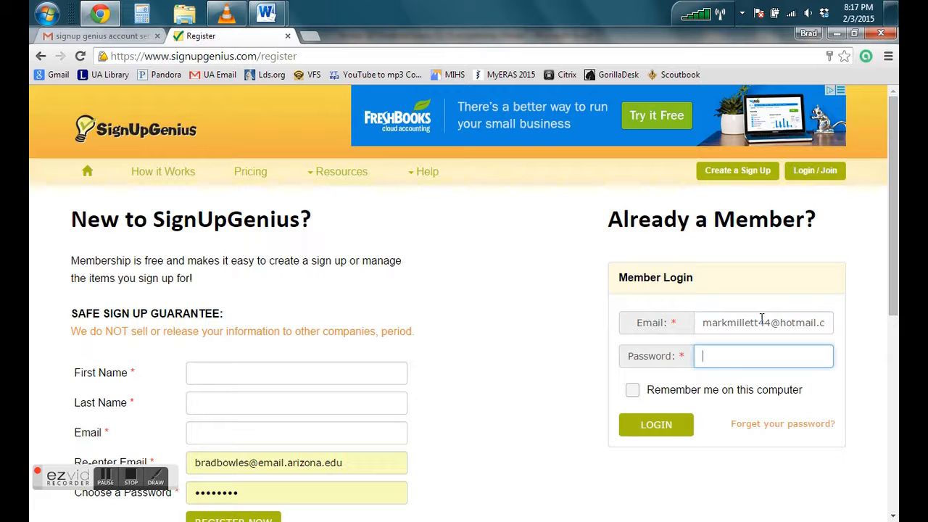
{"action": "type", "text": "••••"}
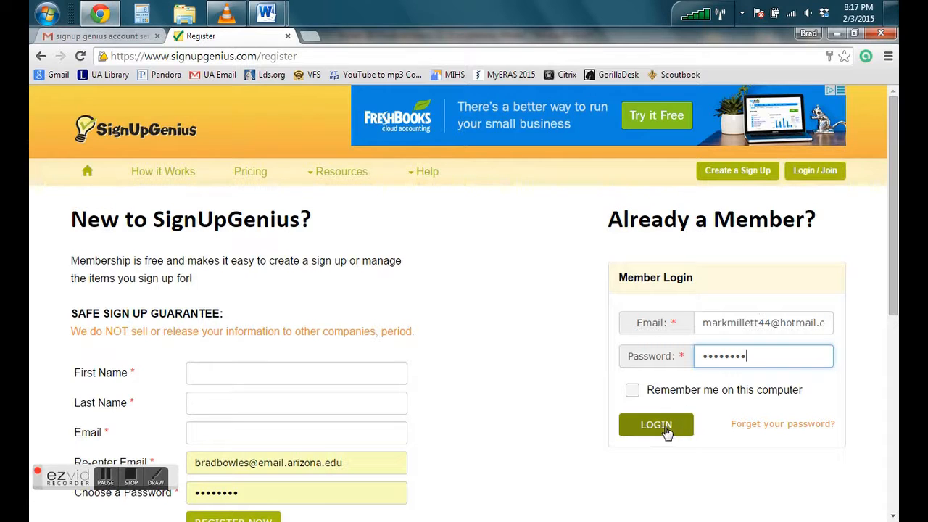
Step: Log in, decline Chrome's save-password prompt, and scroll to Sign Ups I've Created showing Boy Scout Flag Service
{"action": "left_click", "coordinate": [656, 423]}
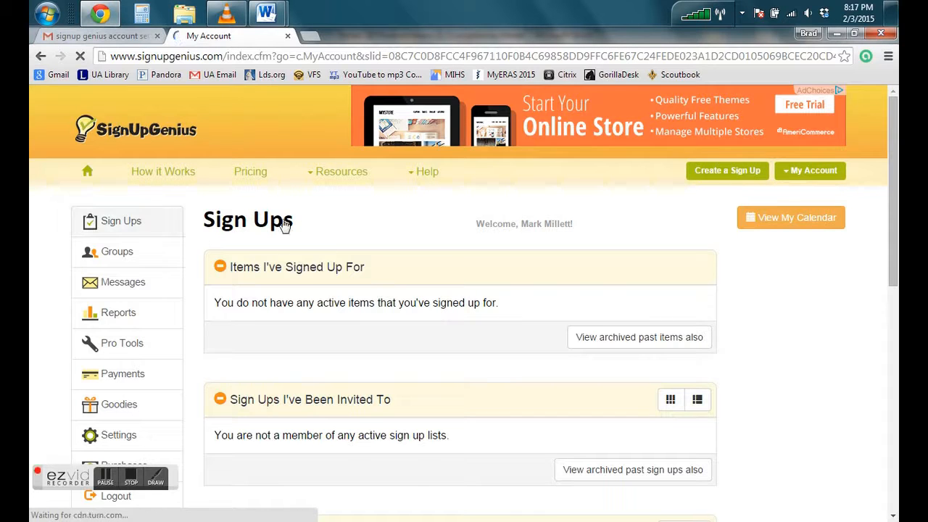
{"action": "left_click", "coordinate": [809, 172]}
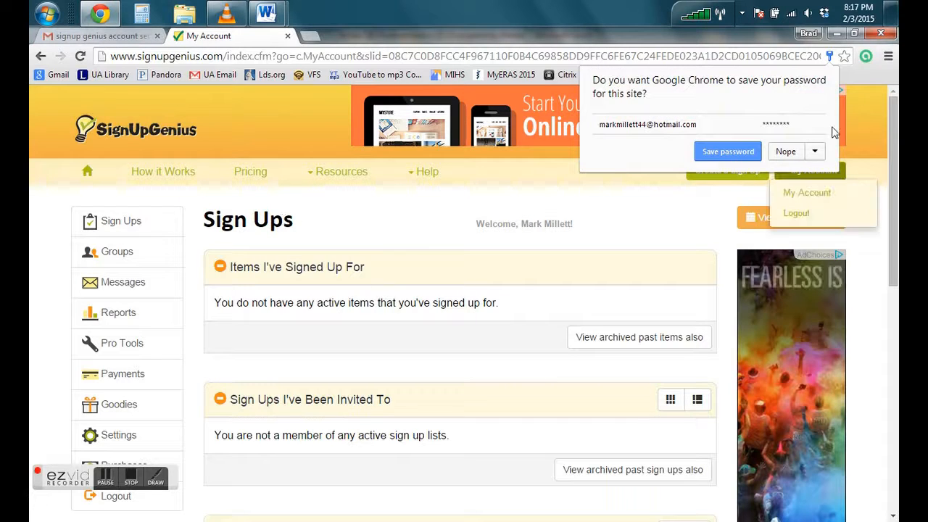
{"action": "left_click", "coordinate": [785, 150]}
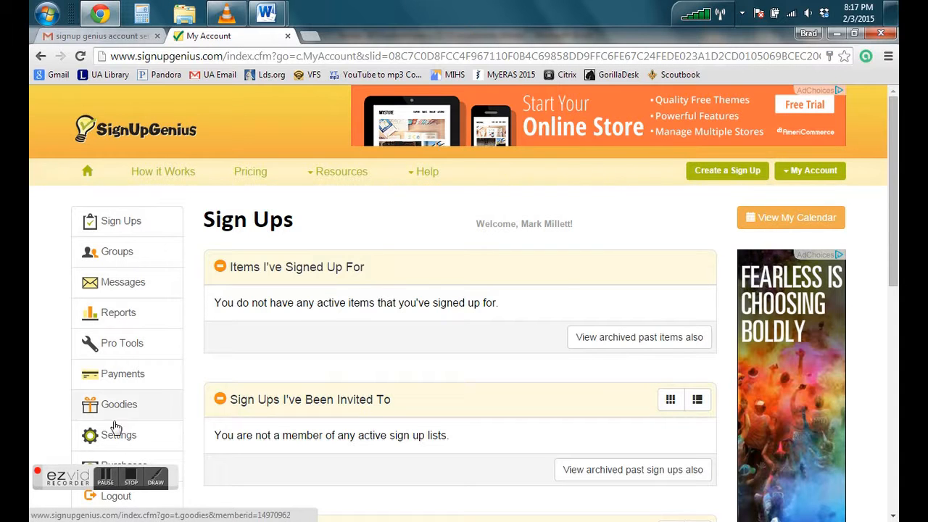
{"action": "scroll", "scroll_direction": "down", "scroll_amount": 3}
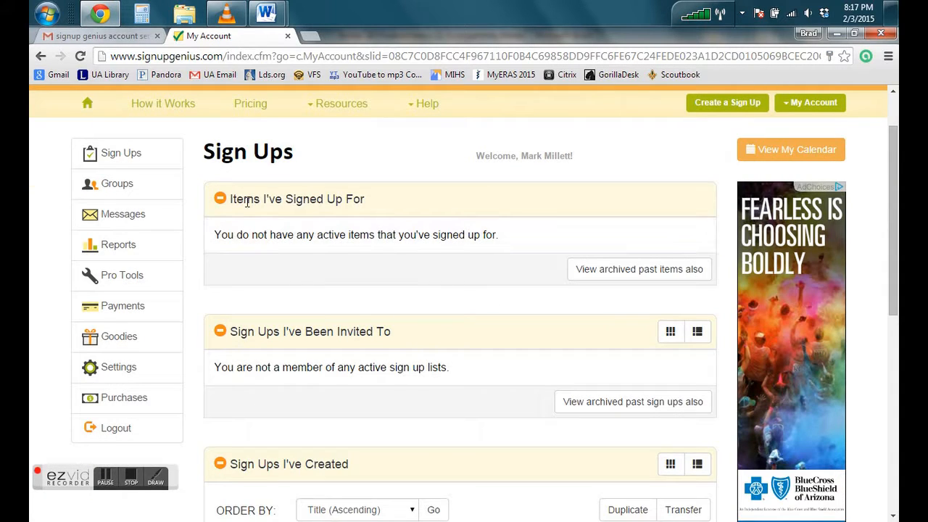
{"action": "mouse_move", "coordinate": [330, 205]}
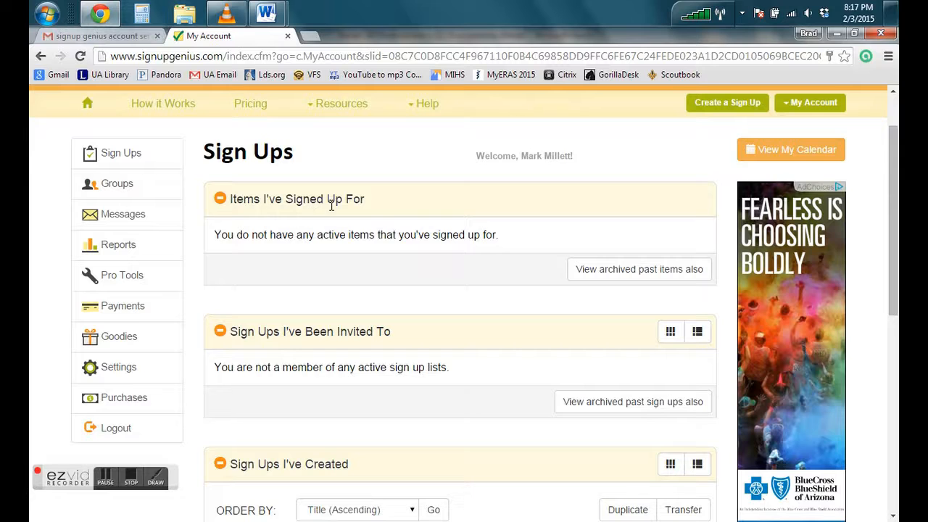
{"action": "scroll", "scroll_direction": "down", "scroll_amount": 3}
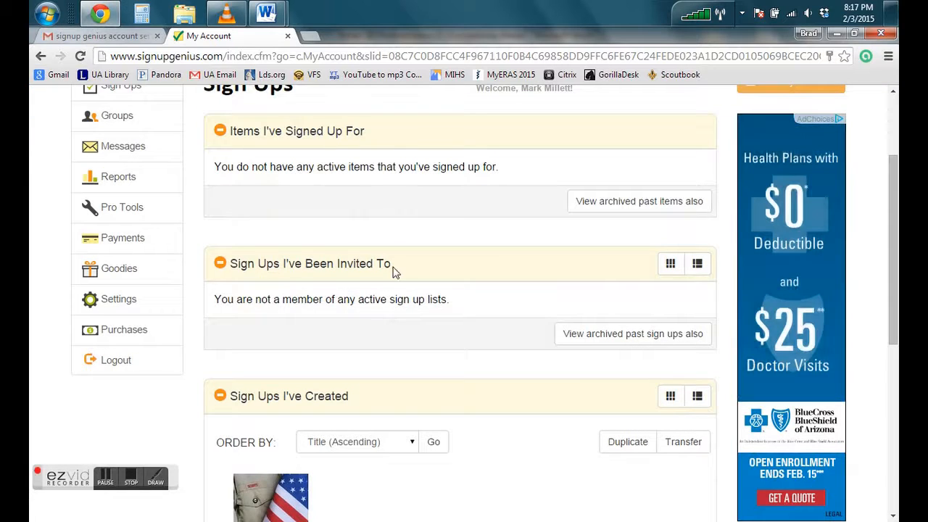
{"action": "scroll", "scroll_direction": "down", "scroll_amount": 3}
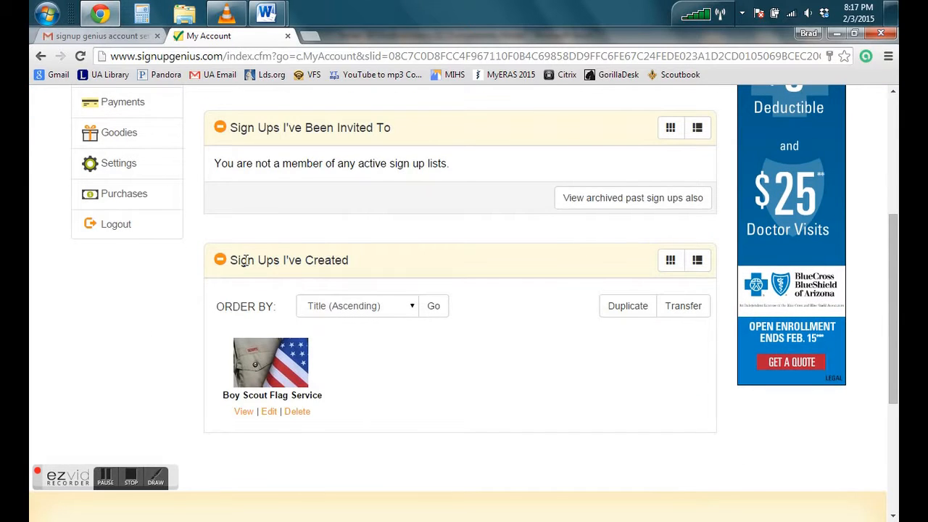
{"action": "mouse_move", "coordinate": [261, 374]}
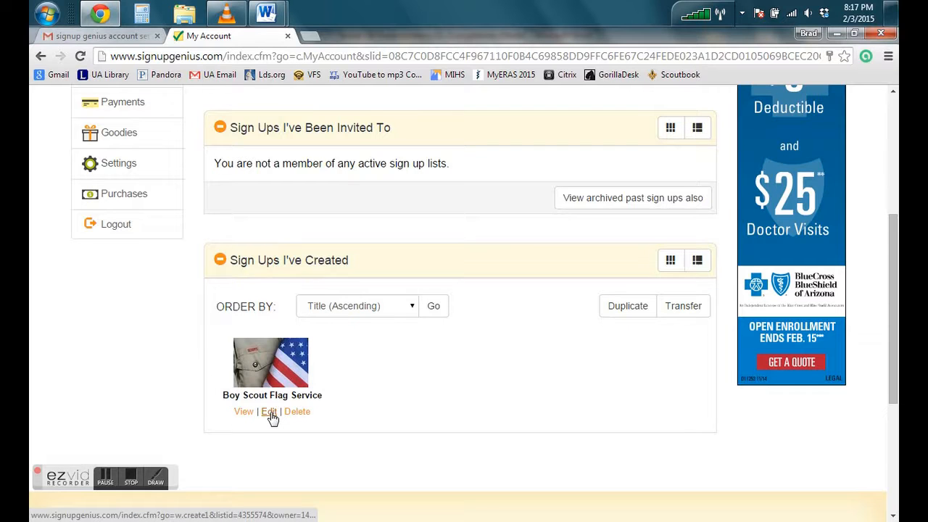
Step: Edit the Boy Scout Flag Service sign-up and save its General Details with UPDATE
{"action": "left_click", "coordinate": [270, 411]}
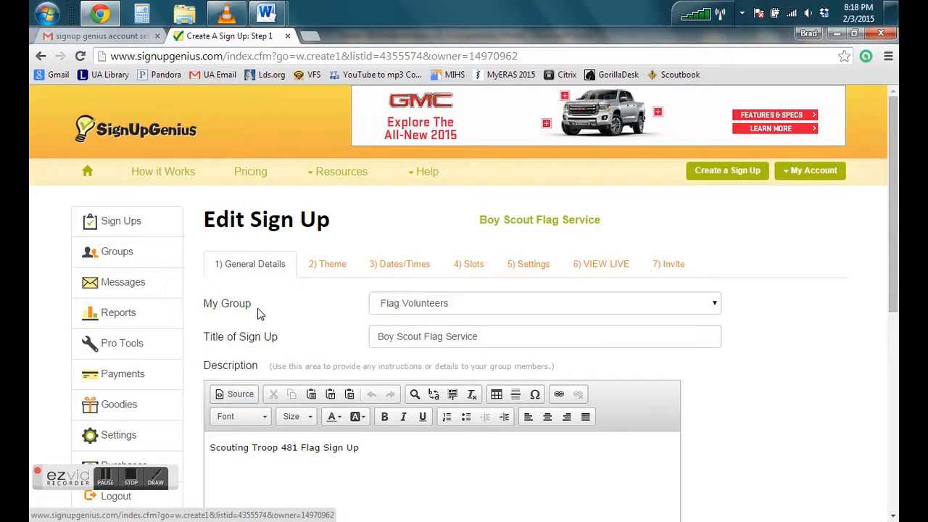
{"action": "mouse_move", "coordinate": [586, 310]}
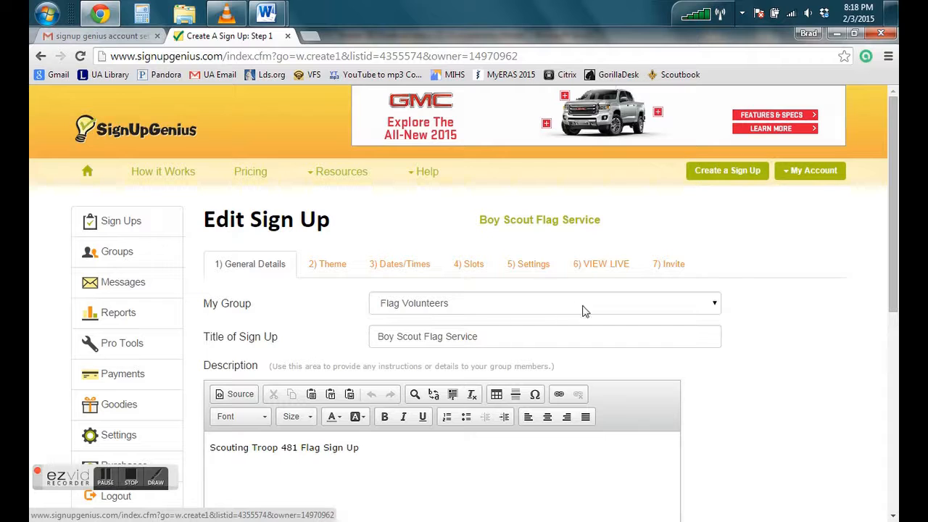
{"action": "mouse_move", "coordinate": [432, 296]}
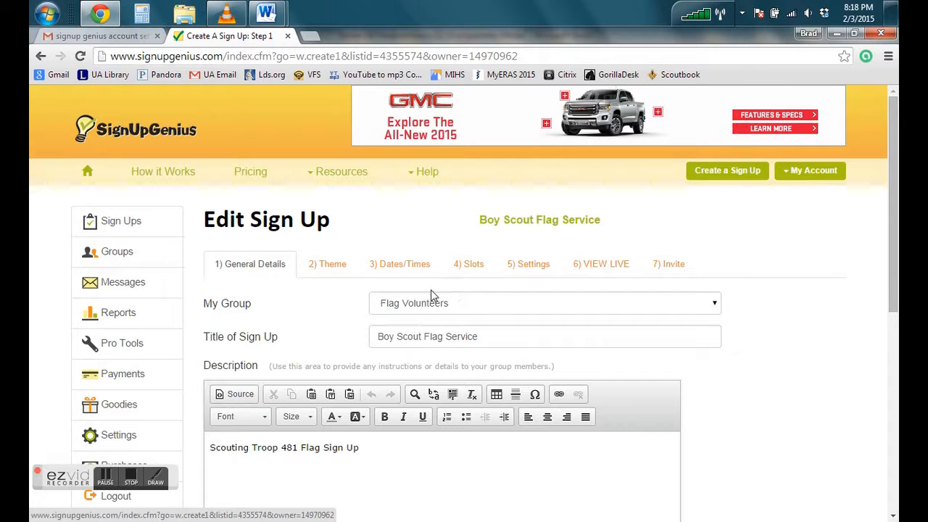
{"action": "mouse_move", "coordinate": [283, 347]}
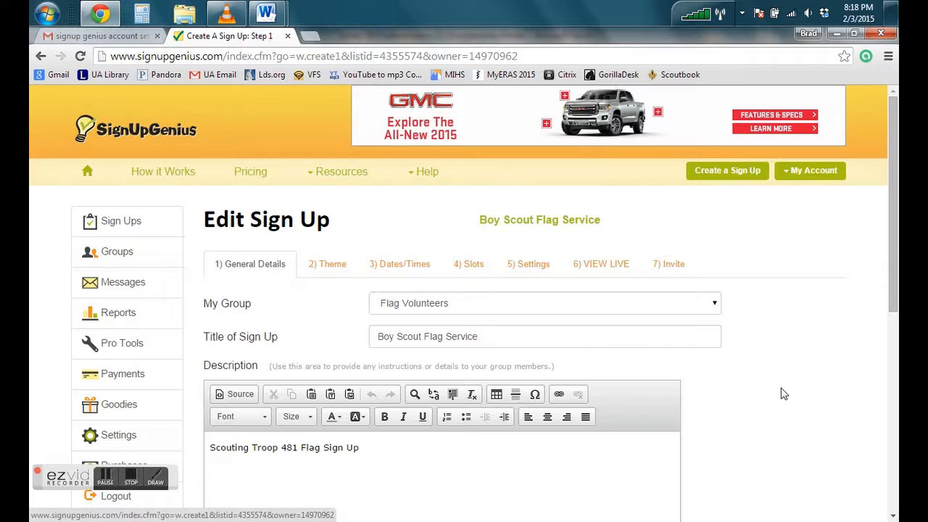
{"action": "scroll", "scroll_direction": "down", "scroll_amount": 3}
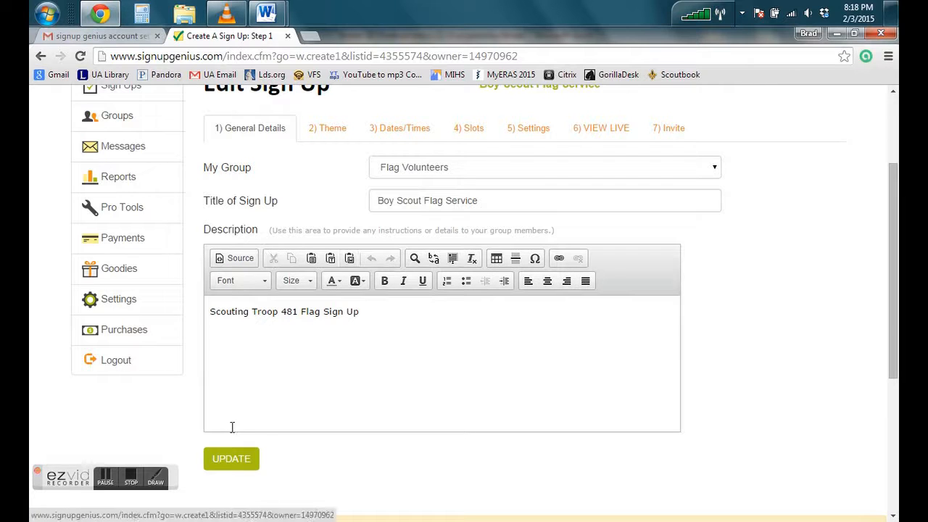
{"action": "left_click", "coordinate": [231, 458]}
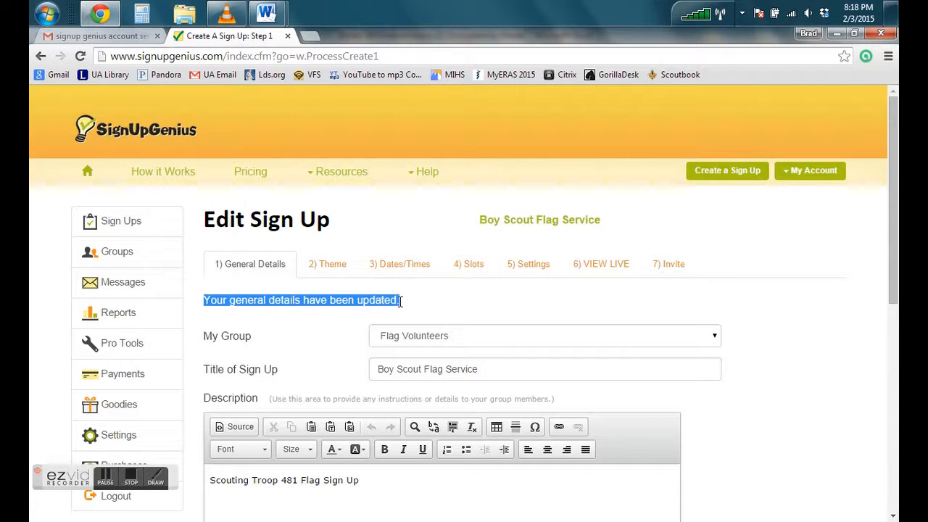
Step: Choose the Scouts theme in step 2 and save it, moving on to Dates/Times
{"action": "left_click", "coordinate": [328, 264]}
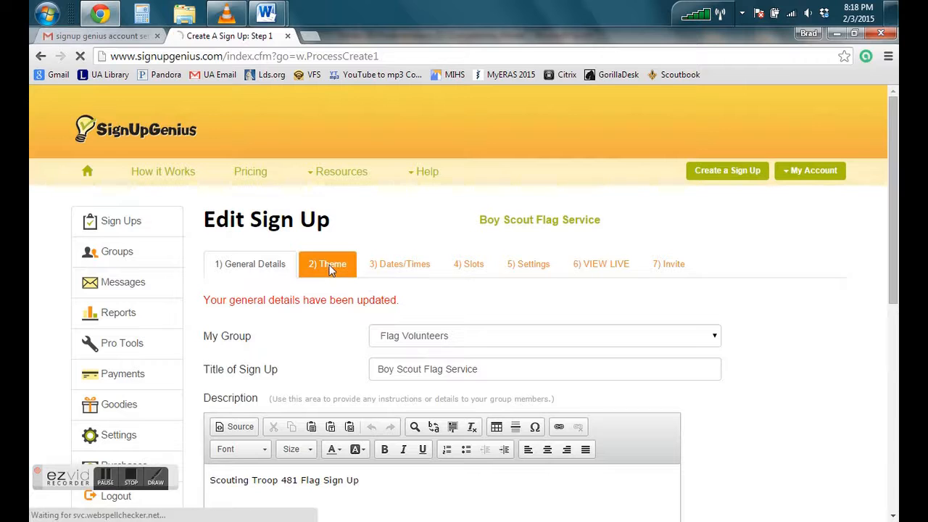
{"action": "left_click", "coordinate": [331, 264]}
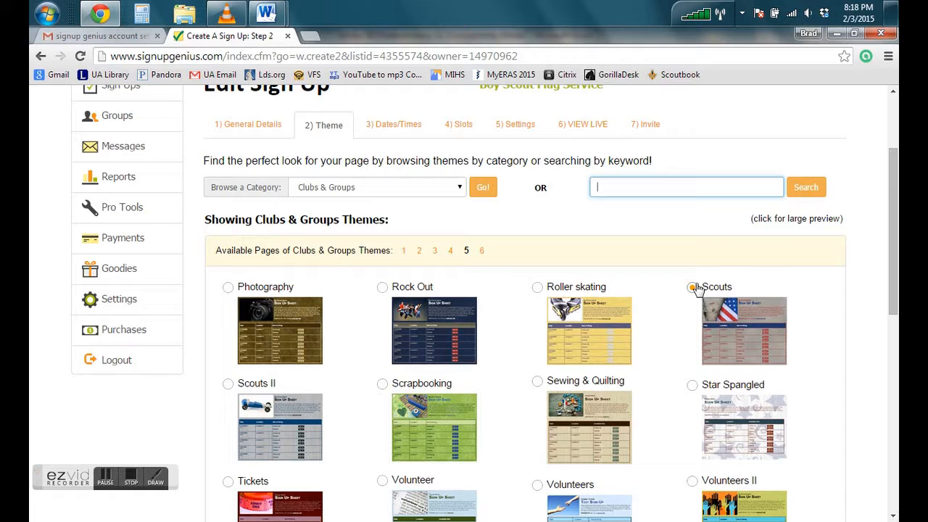
{"action": "left_click", "coordinate": [692, 287]}
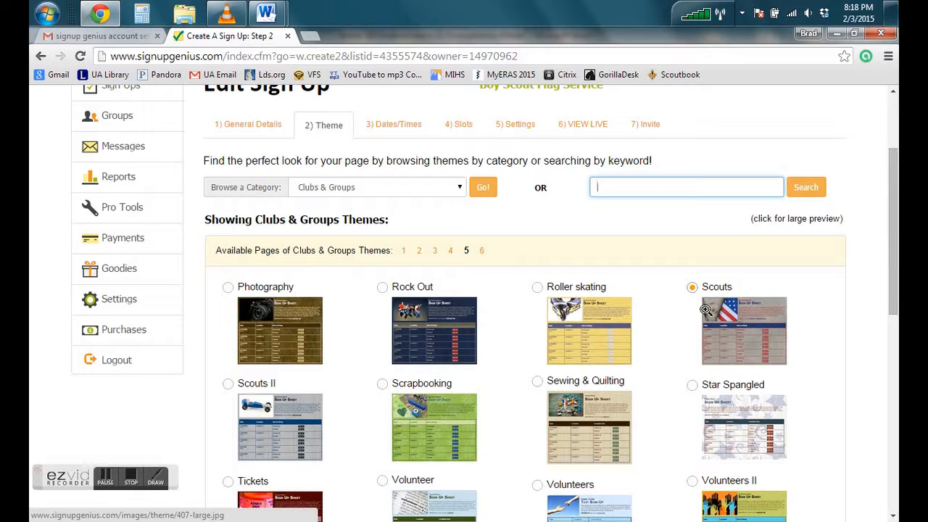
{"action": "mouse_move", "coordinate": [732, 312]}
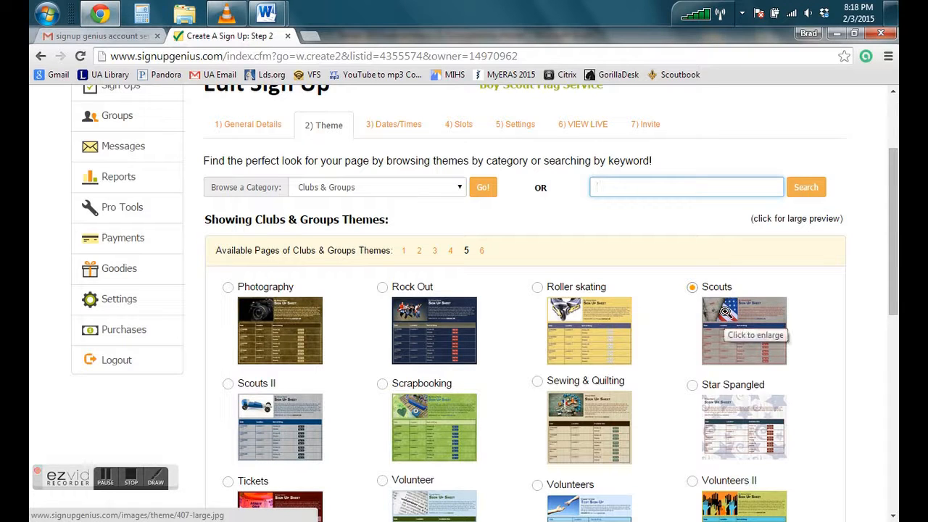
{"action": "mouse_move", "coordinate": [362, 209]}
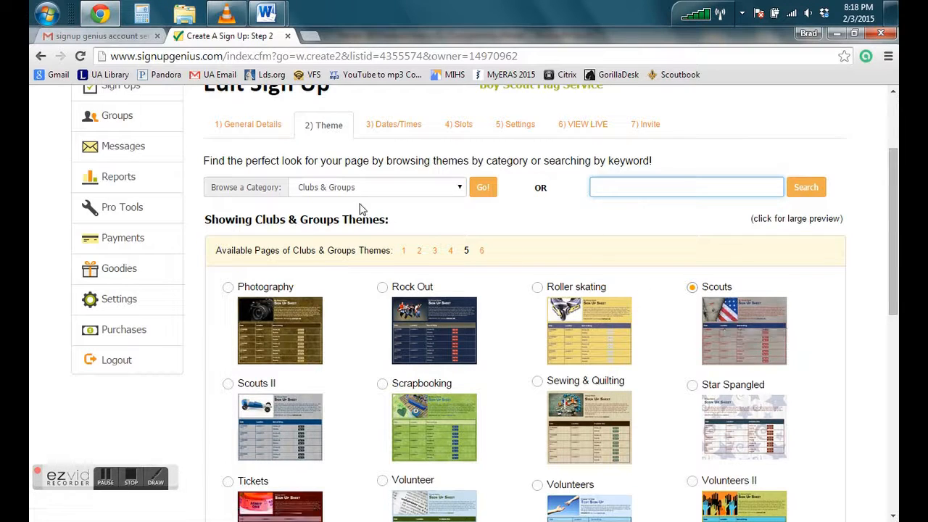
{"action": "scroll", "scroll_direction": "down", "scroll_amount": 3}
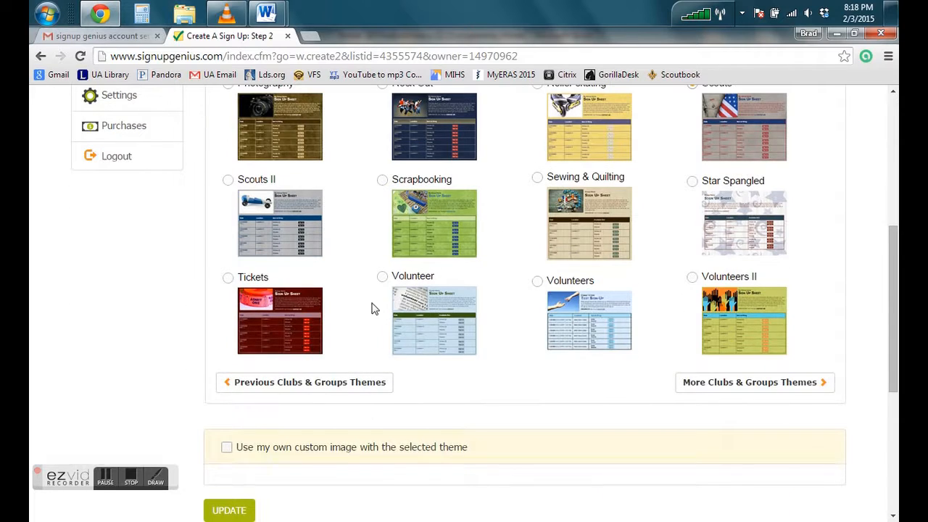
{"action": "scroll", "scroll_direction": "down", "scroll_amount": 3}
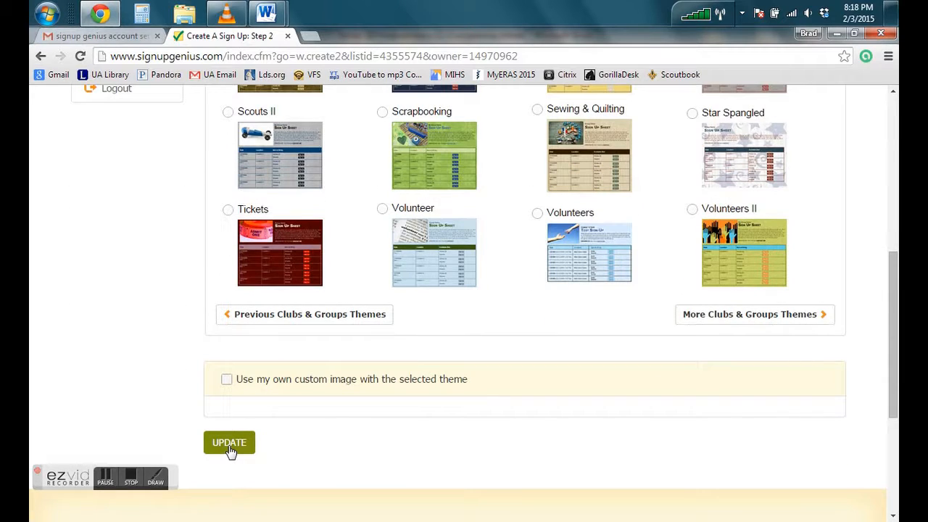
{"action": "left_click", "coordinate": [229, 443]}
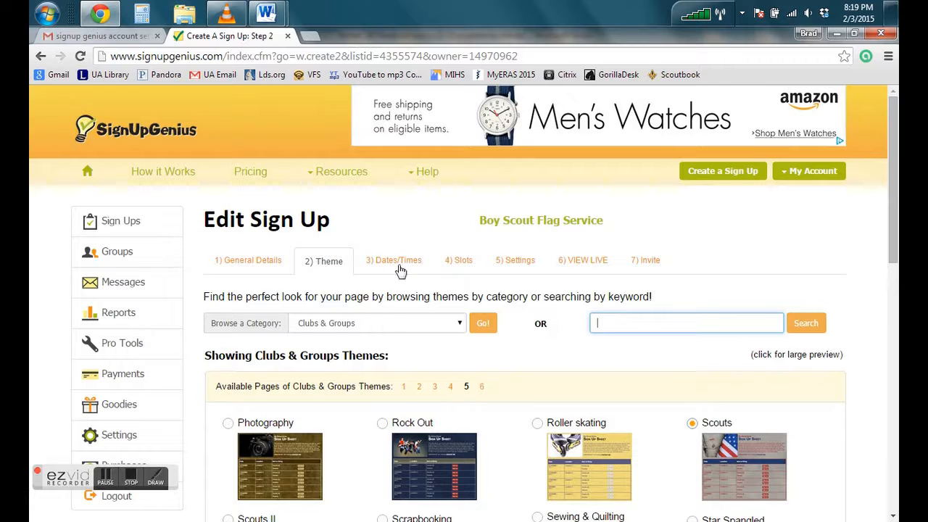
{"action": "left_click", "coordinate": [394, 261]}
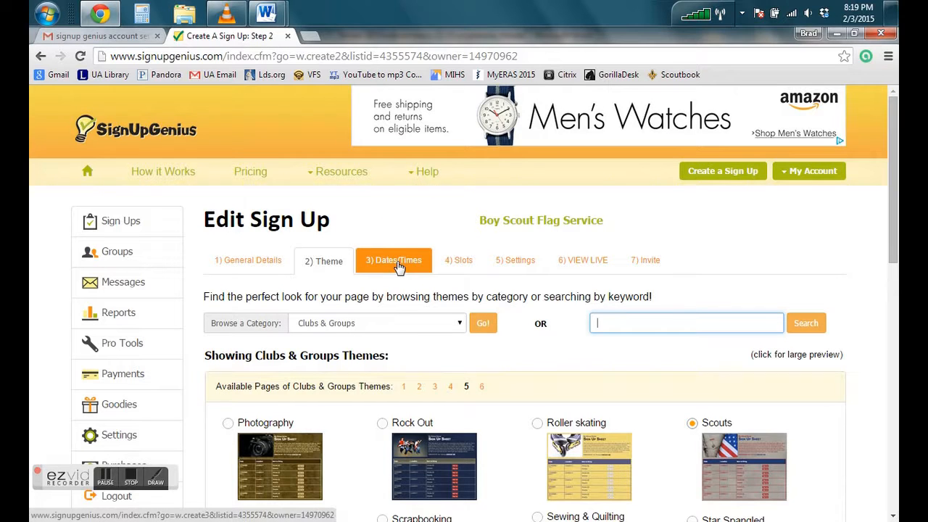
{"action": "left_click", "coordinate": [395, 260]}
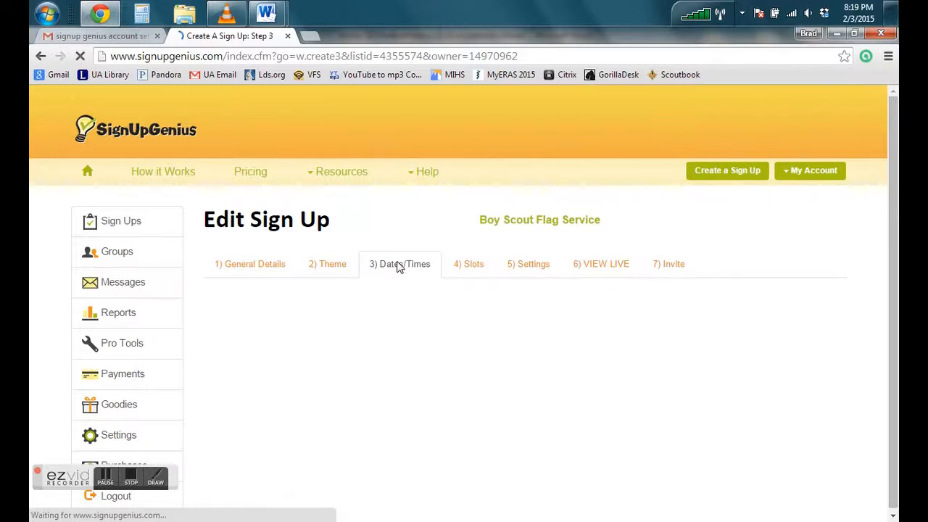
{"action": "left_click", "coordinate": [400, 264]}
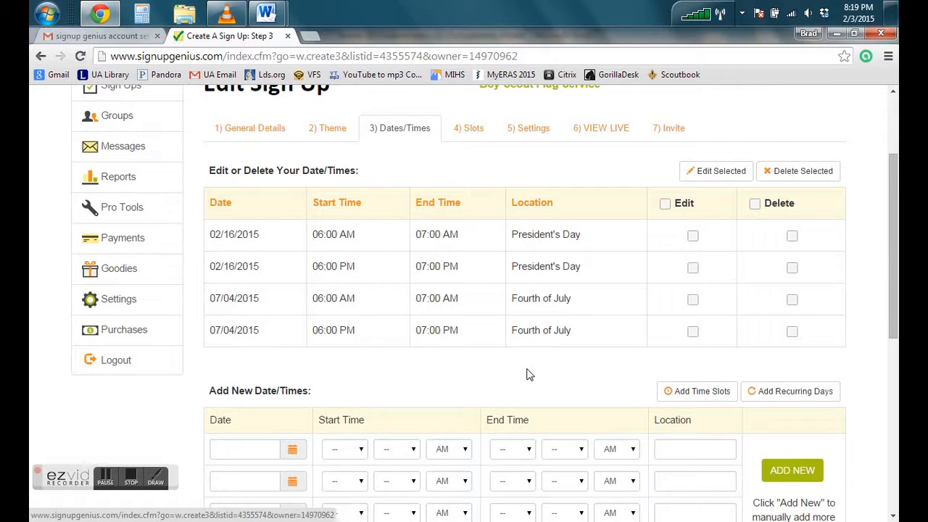
{"action": "mouse_move", "coordinate": [525, 375]}
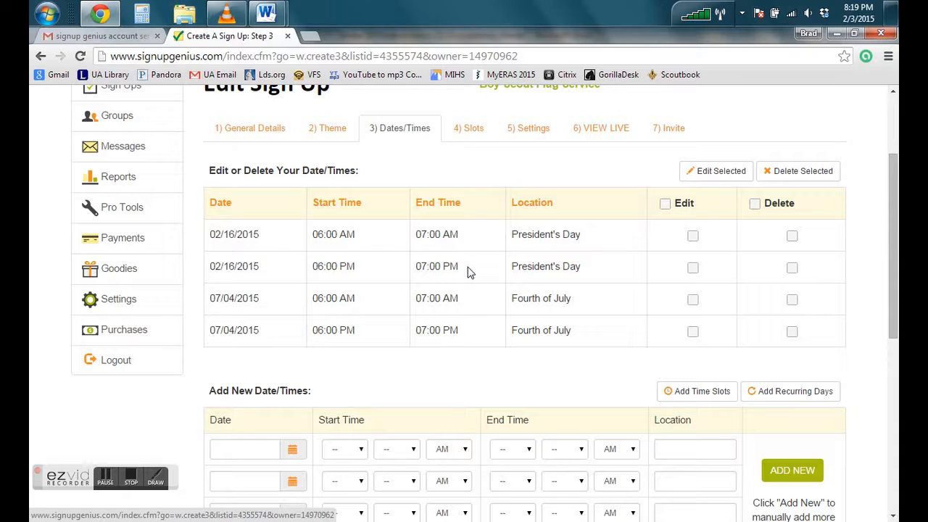
{"action": "mouse_move", "coordinate": [467, 268]}
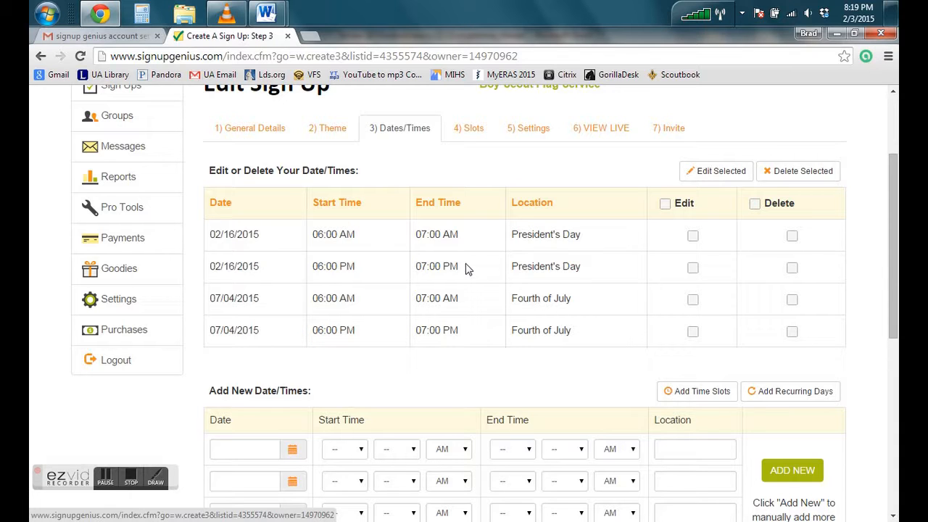
{"action": "mouse_move", "coordinate": [368, 240]}
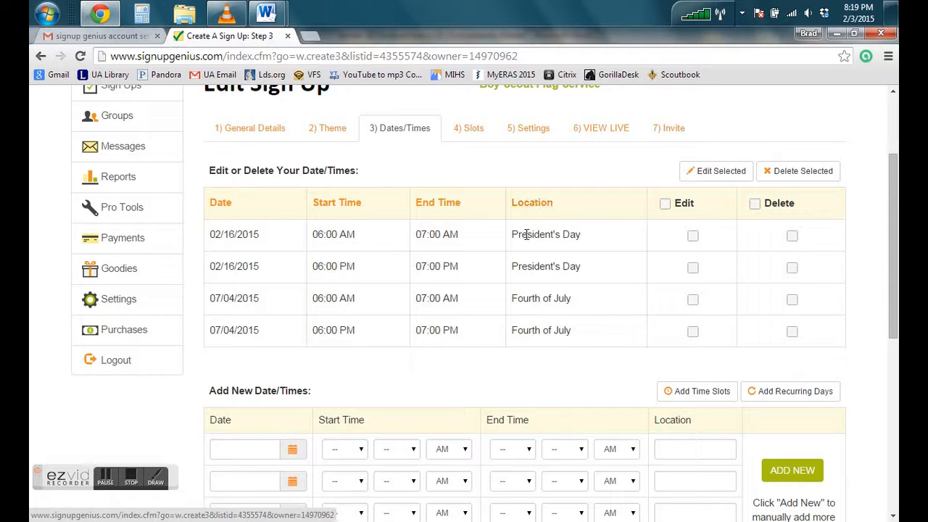
{"action": "mouse_move", "coordinate": [559, 270]}
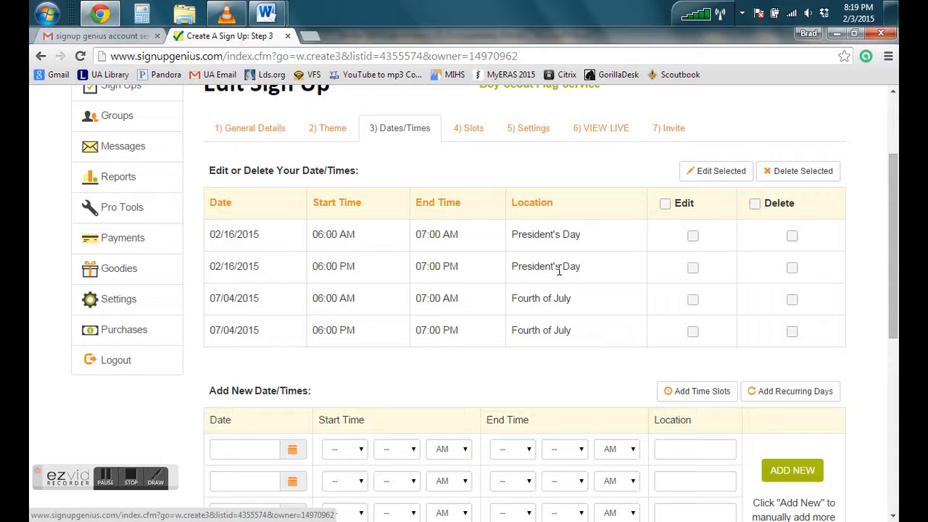
{"action": "mouse_move", "coordinate": [580, 303]}
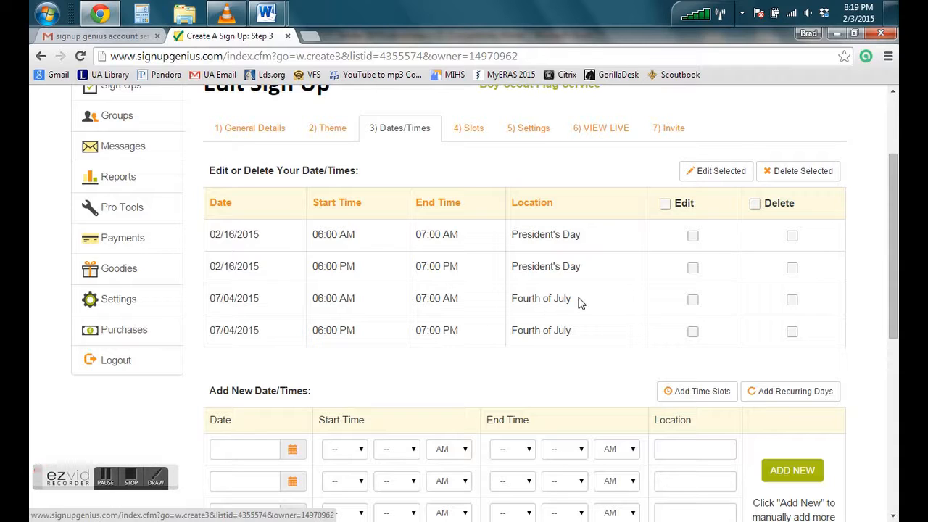
{"action": "mouse_move", "coordinate": [586, 303]}
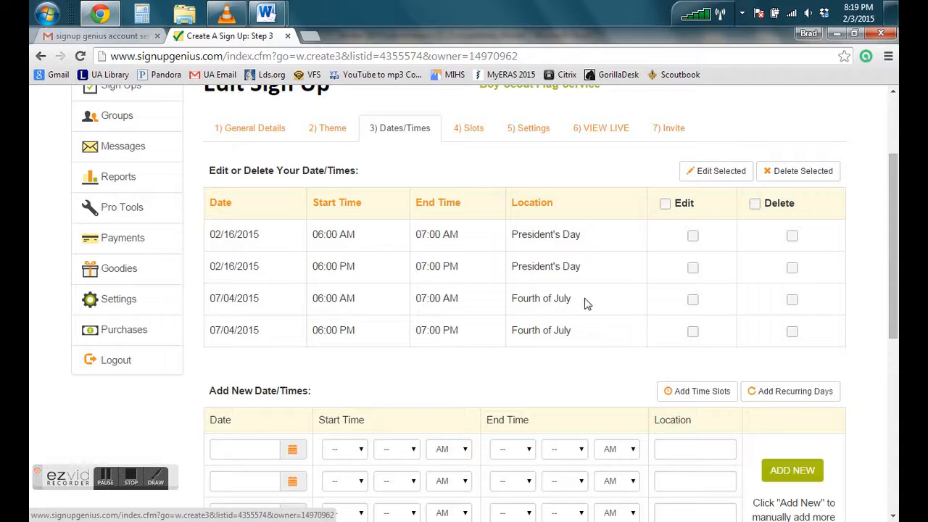
{"action": "mouse_move", "coordinate": [540, 247]}
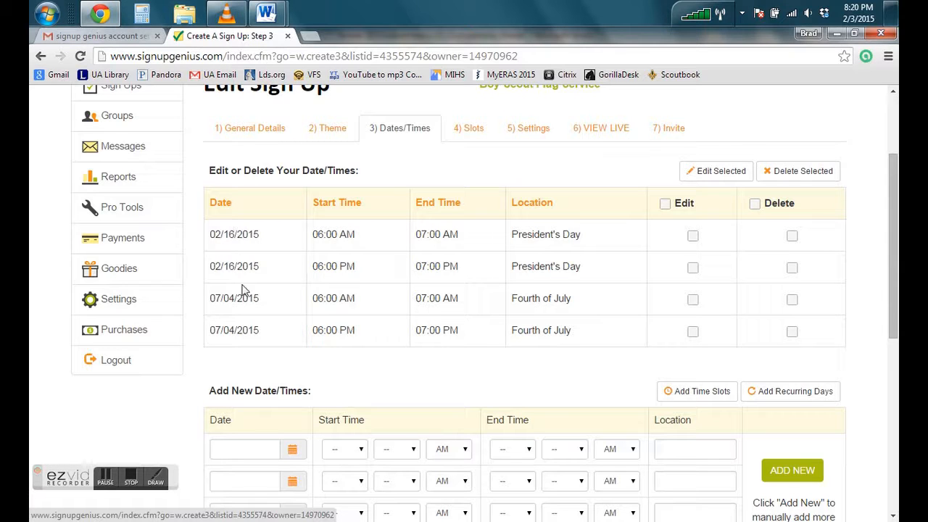
{"action": "scroll", "scroll_direction": "down", "scroll_amount": 3}
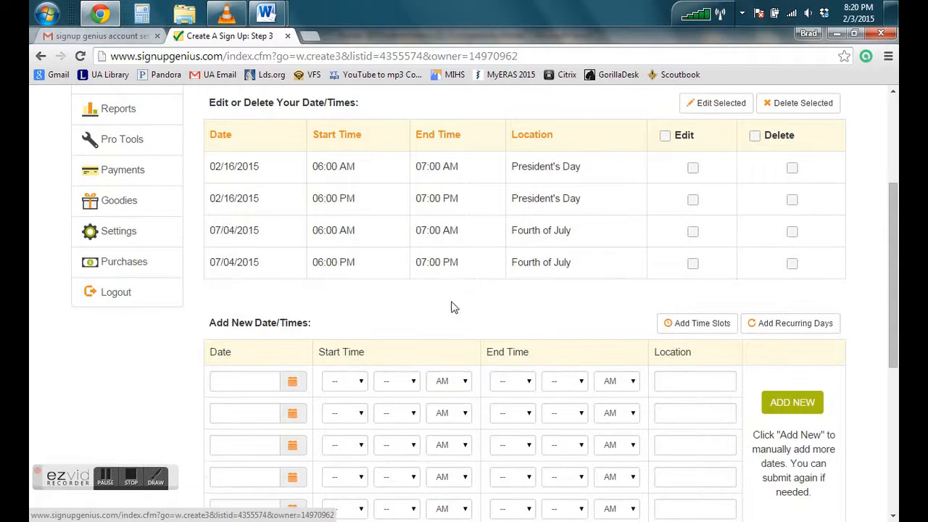
{"action": "mouse_move", "coordinate": [510, 306]}
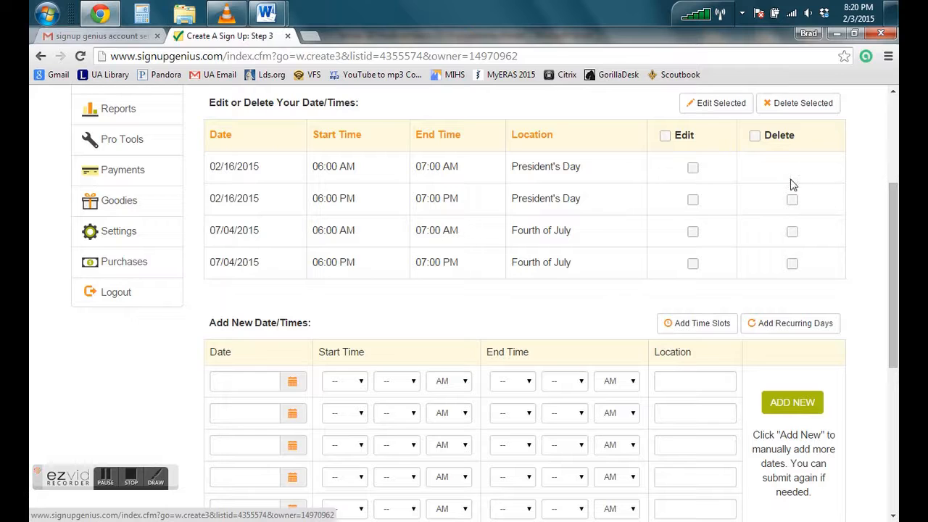
{"action": "left_click", "coordinate": [792, 168]}
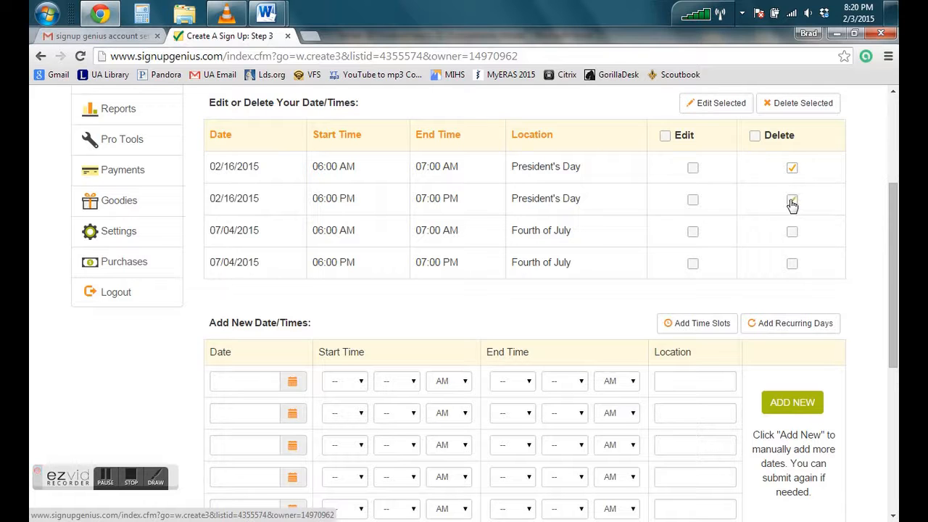
{"action": "left_click", "coordinate": [792, 200]}
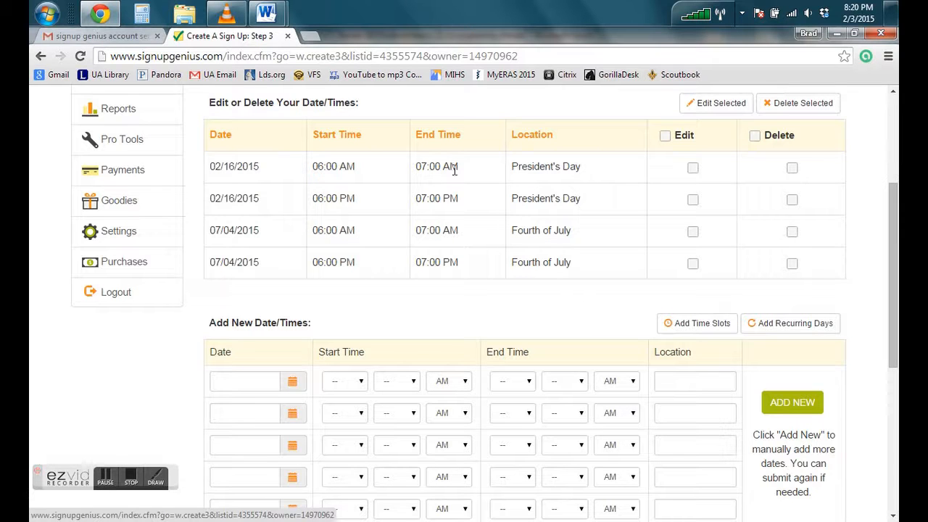
{"action": "mouse_move", "coordinate": [328, 197]}
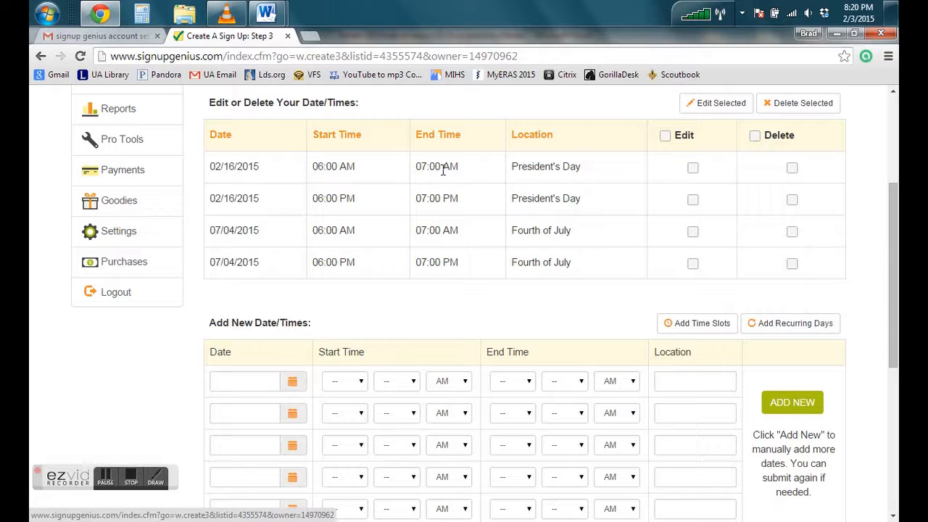
{"action": "mouse_move", "coordinate": [438, 181]}
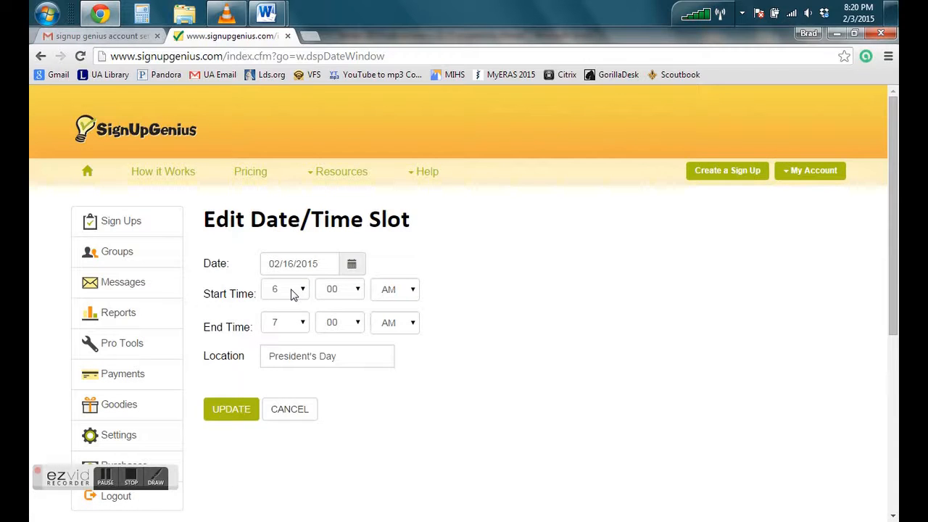
{"action": "left_click", "coordinate": [284, 290]}
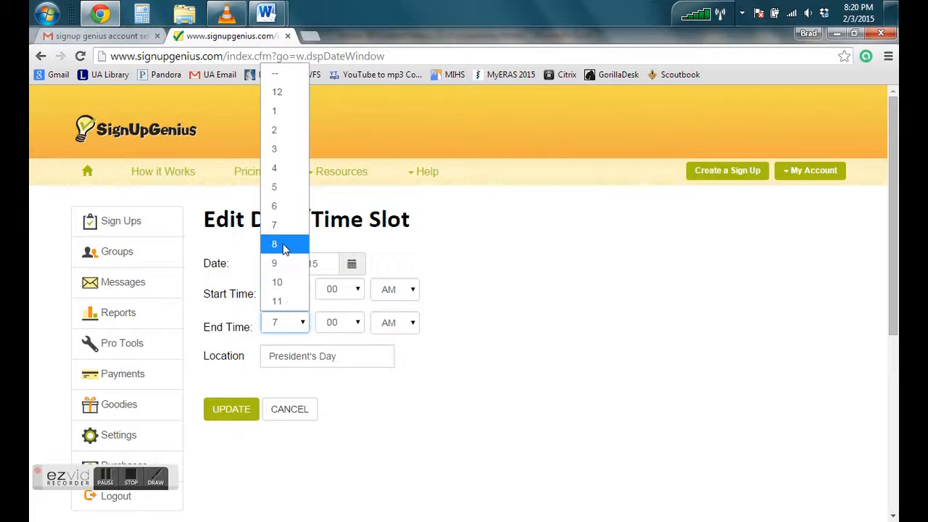
{"action": "left_click", "coordinate": [274, 243]}
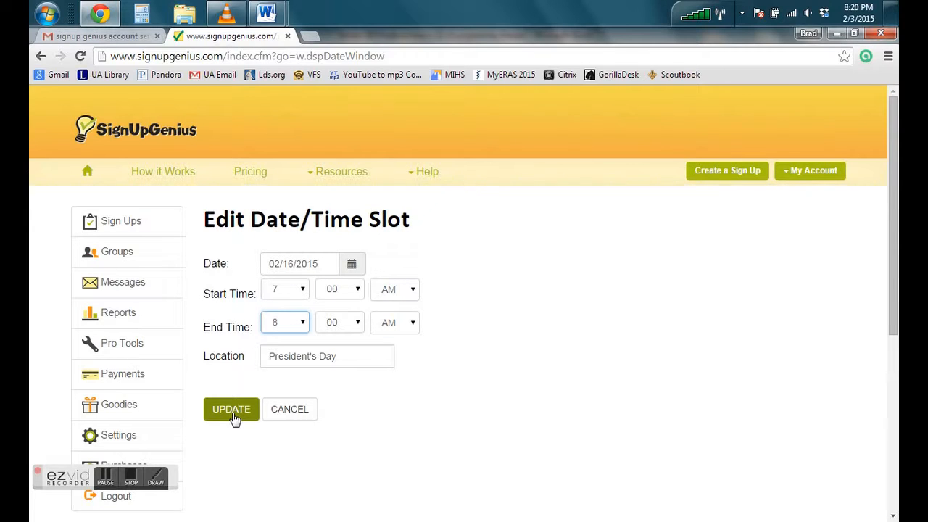
{"action": "mouse_move", "coordinate": [290, 409]}
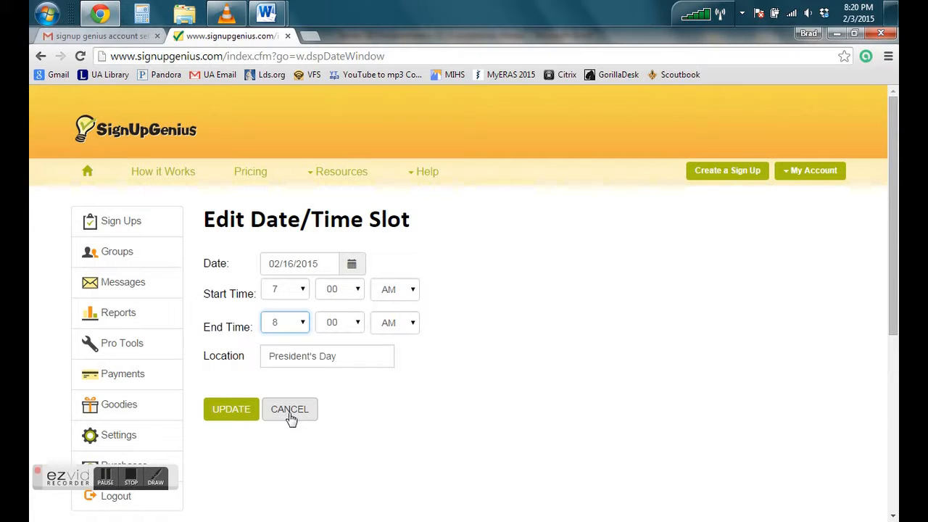
{"action": "left_click", "coordinate": [290, 408]}
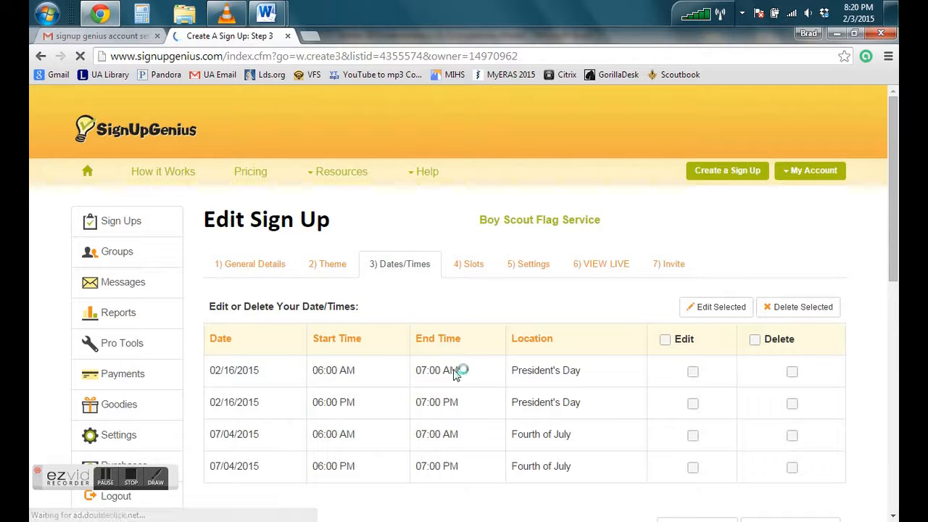
Step: Under Add New Date/Times, browse the date calendar ahead to July and close it without picking
{"action": "scroll", "scroll_direction": "down", "scroll_amount": 3}
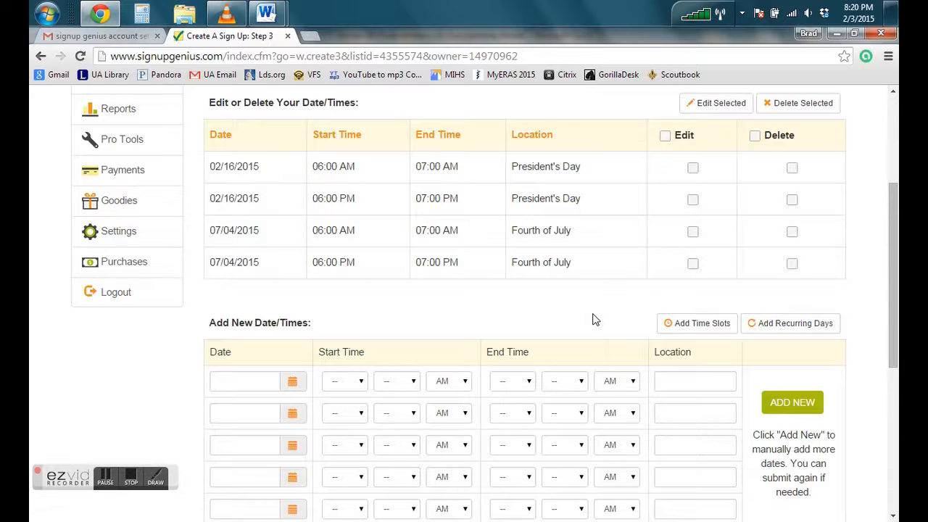
{"action": "scroll", "scroll_direction": "down", "scroll_amount": 3}
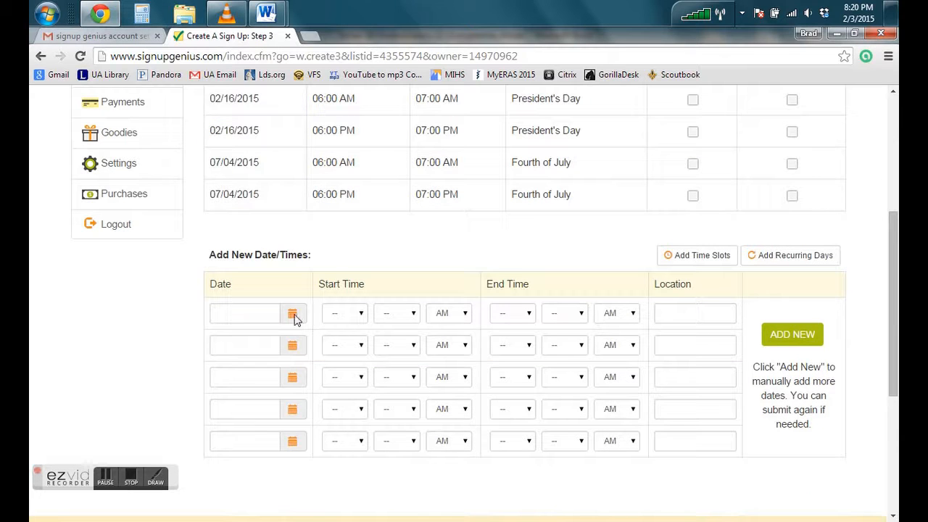
{"action": "left_click", "coordinate": [293, 313]}
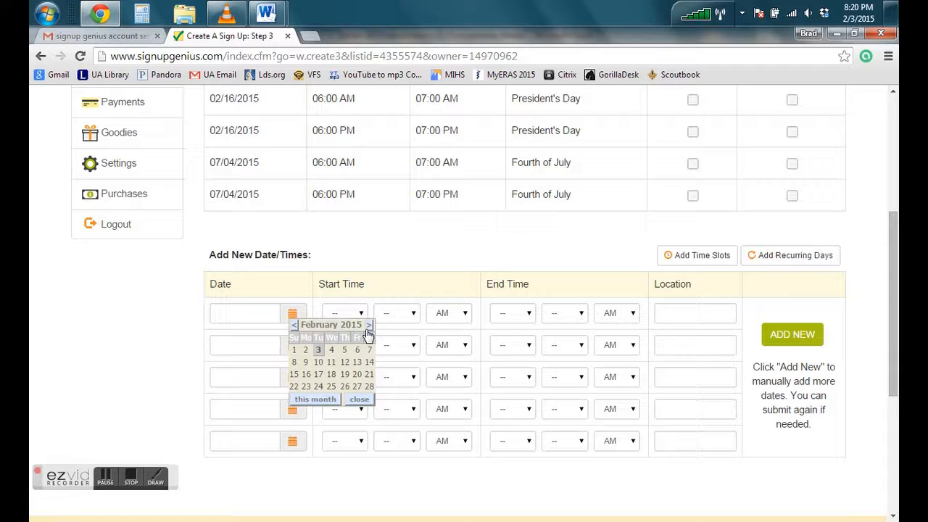
{"action": "left_click", "coordinate": [368, 325]}
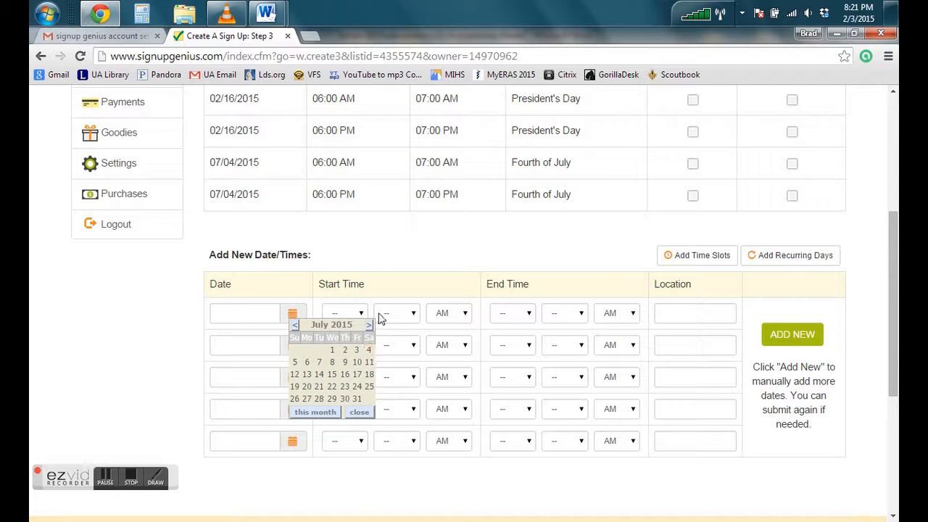
{"action": "left_click", "coordinate": [359, 412]}
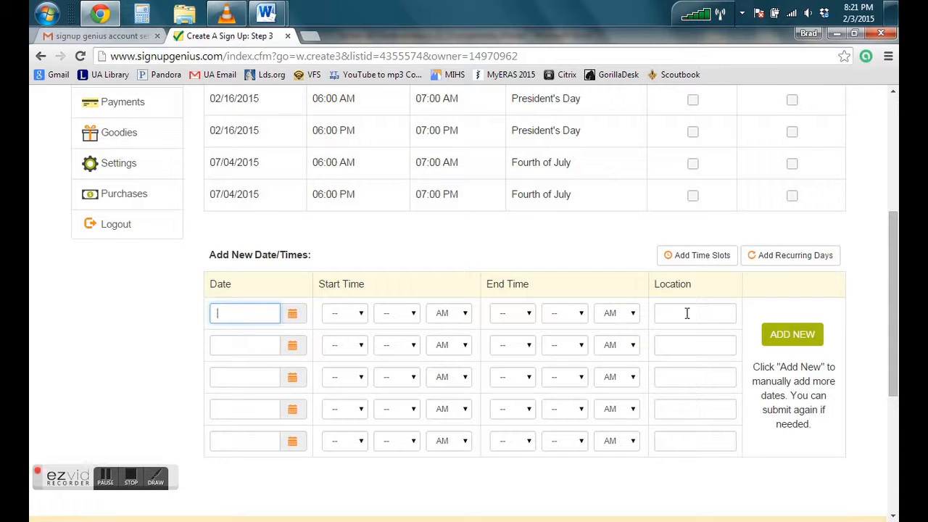
Step: Focus the first new row's Location, then bring up the Add Time Slots form with all weekdays and 30-minute increments
{"action": "left_click", "coordinate": [694, 313]}
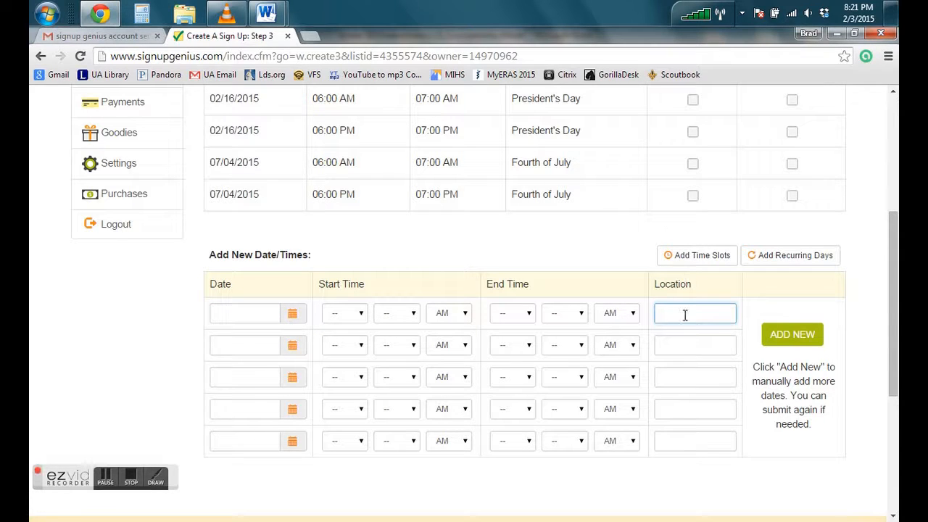
{"action": "left_click", "coordinate": [693, 313]}
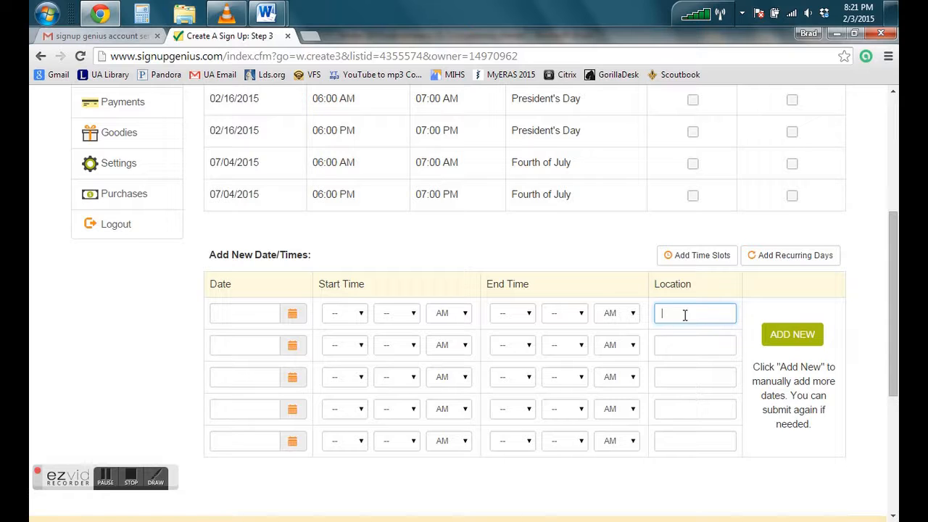
{"action": "scroll", "scroll_direction": "down", "scroll_amount": 3}
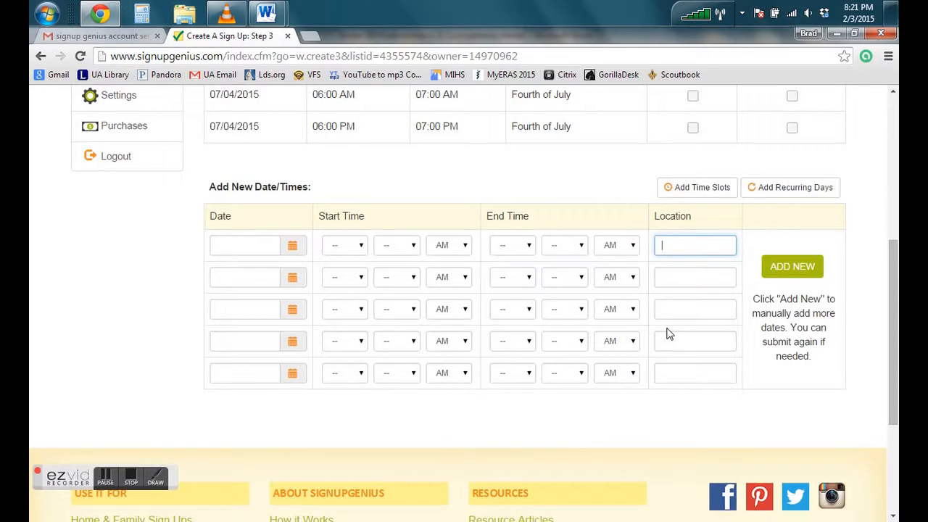
{"action": "mouse_move", "coordinate": [254, 300]}
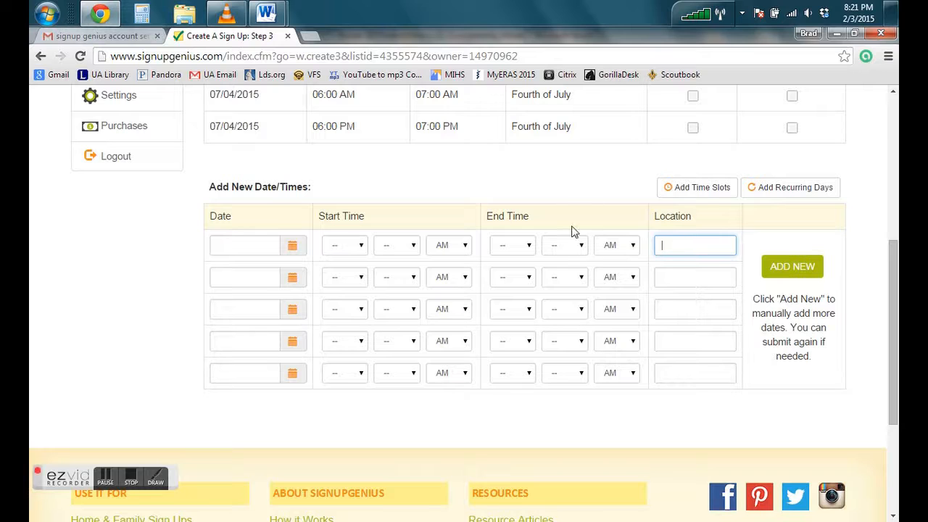
{"action": "left_click", "coordinate": [696, 187]}
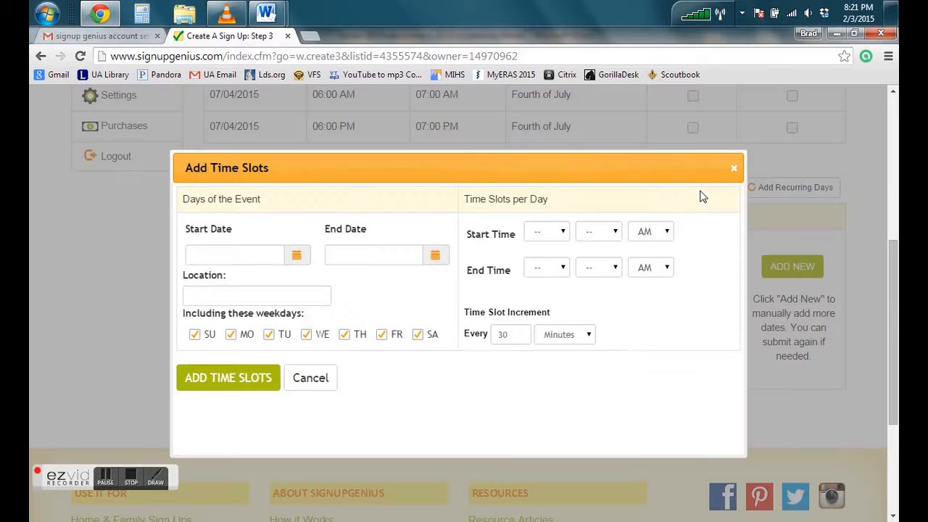
{"action": "mouse_move", "coordinate": [264, 397]}
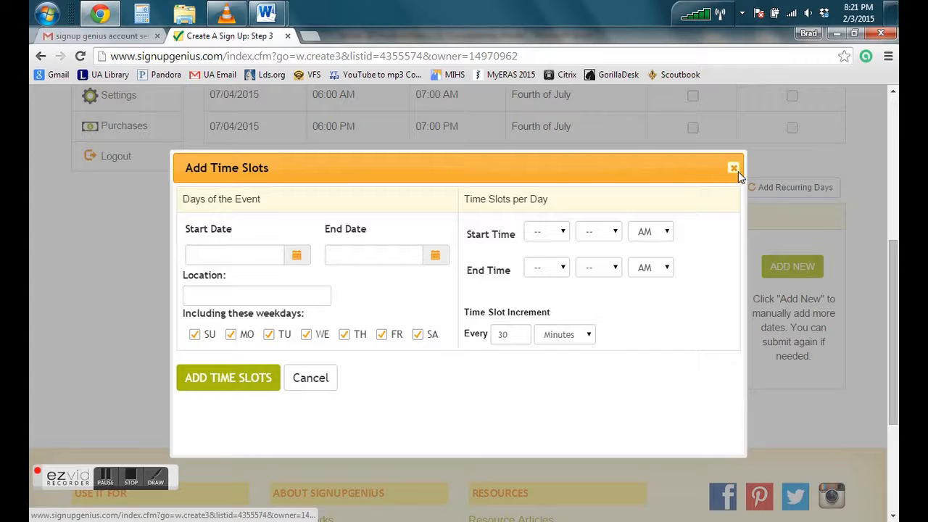
{"action": "left_click", "coordinate": [734, 168]}
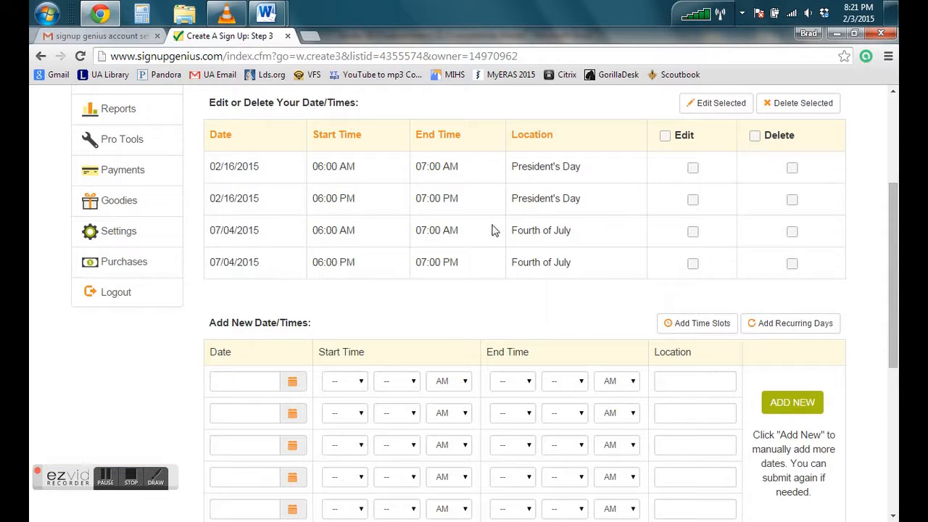
{"action": "scroll", "scroll_direction": "down", "scroll_amount": 3}
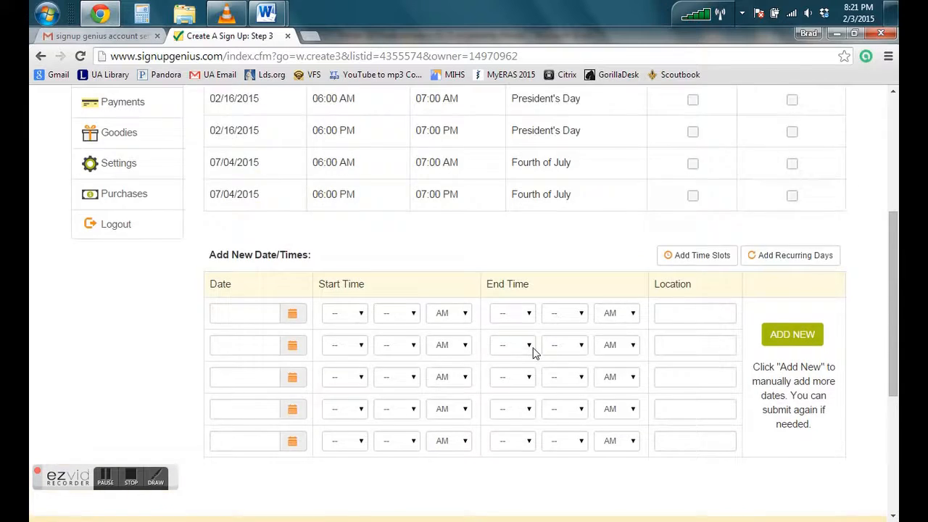
{"action": "scroll", "scroll_direction": "down", "scroll_amount": 3}
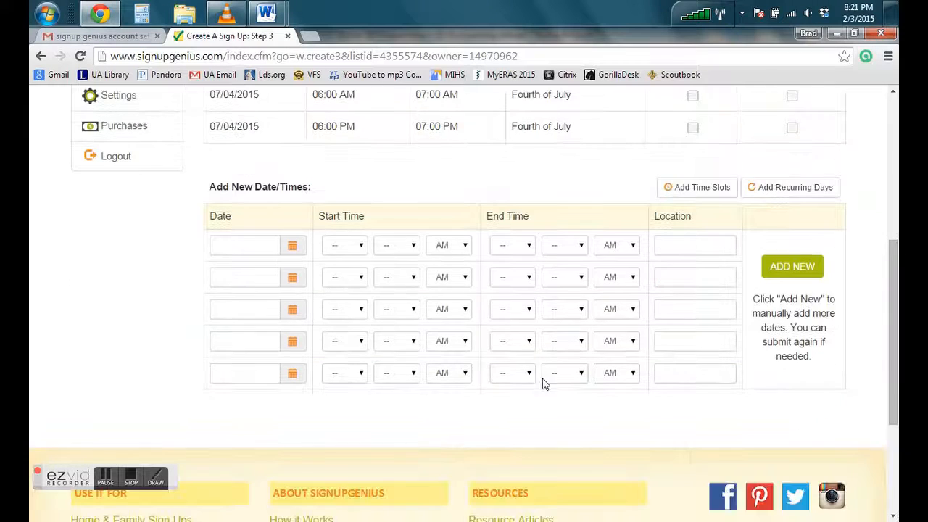
{"action": "scroll", "scroll_direction": "up", "scroll_amount": 3}
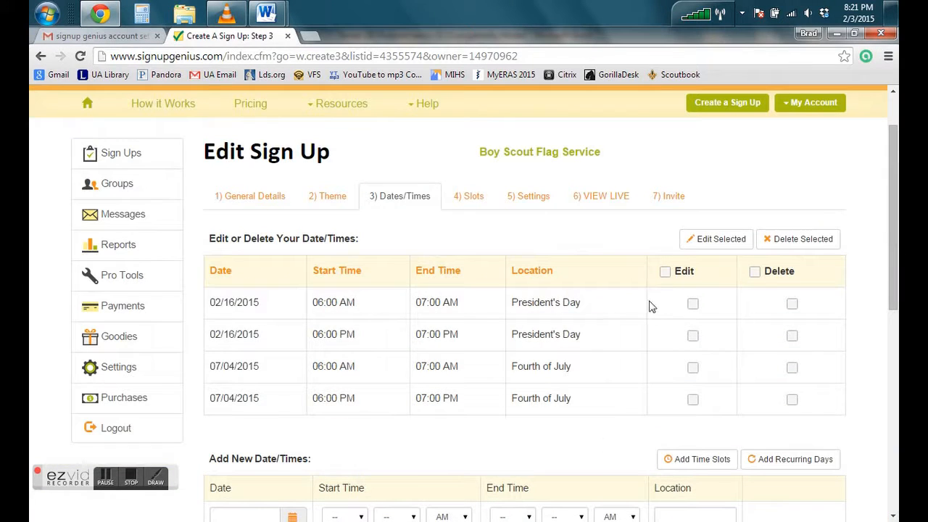
{"action": "scroll", "scroll_direction": "down", "scroll_amount": 3}
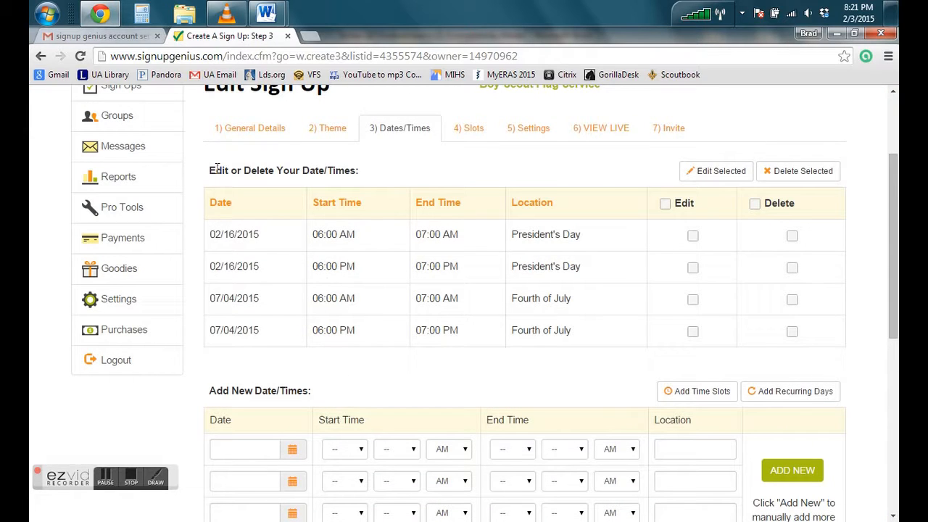
{"action": "mouse_move", "coordinate": [355, 374]}
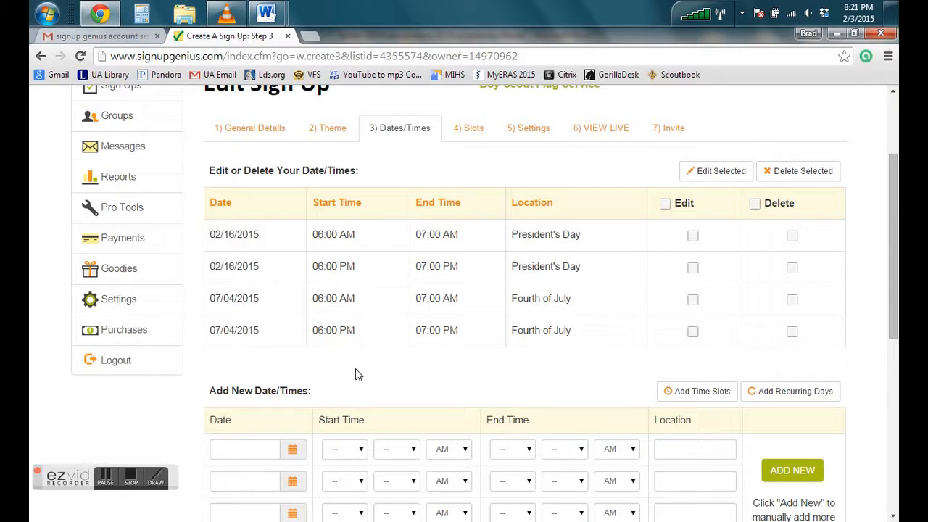
{"action": "left_click", "coordinate": [469, 128]}
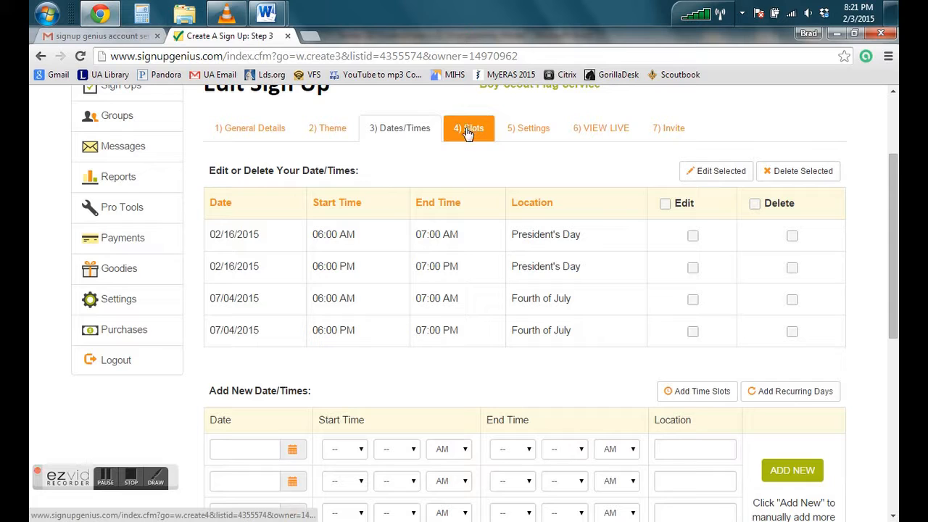
Step: Show the Slots step listing Setup and Take Down, each wanting 4 people on both holidays
{"action": "left_click", "coordinate": [469, 127]}
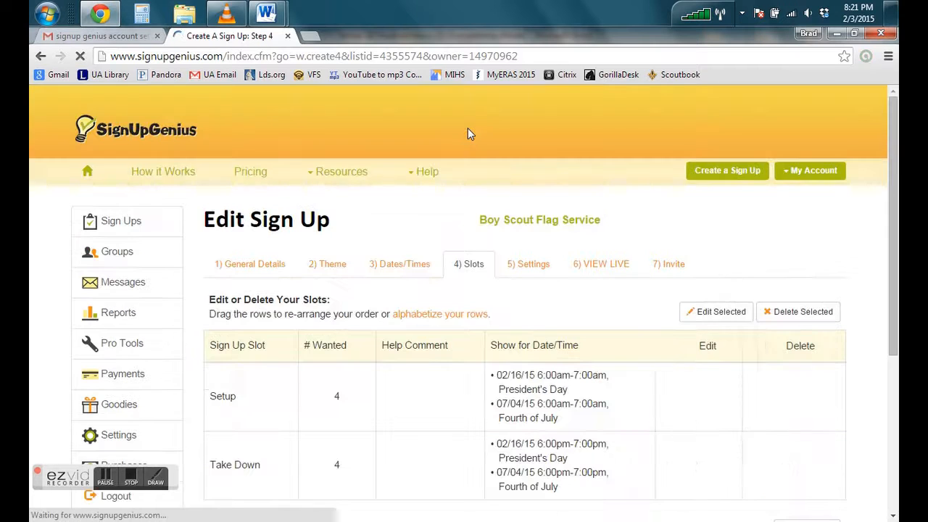
{"action": "scroll", "scroll_direction": "down", "scroll_amount": 3}
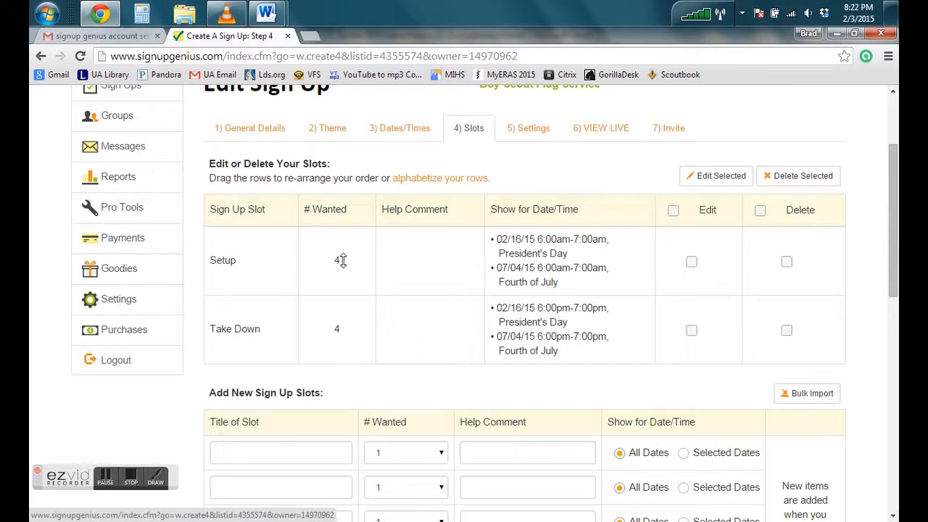
{"action": "mouse_move", "coordinate": [341, 261]}
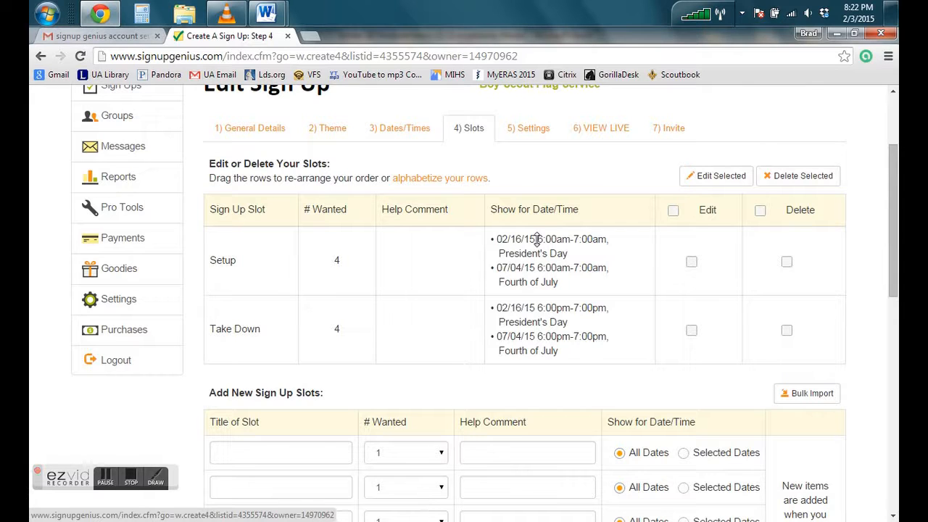
{"action": "mouse_move", "coordinate": [341, 252]}
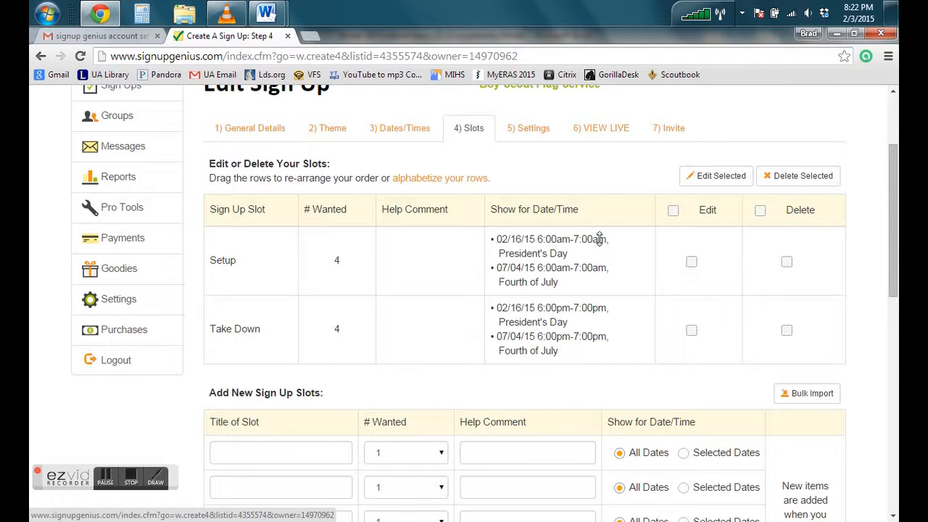
{"action": "mouse_move", "coordinate": [598, 239]}
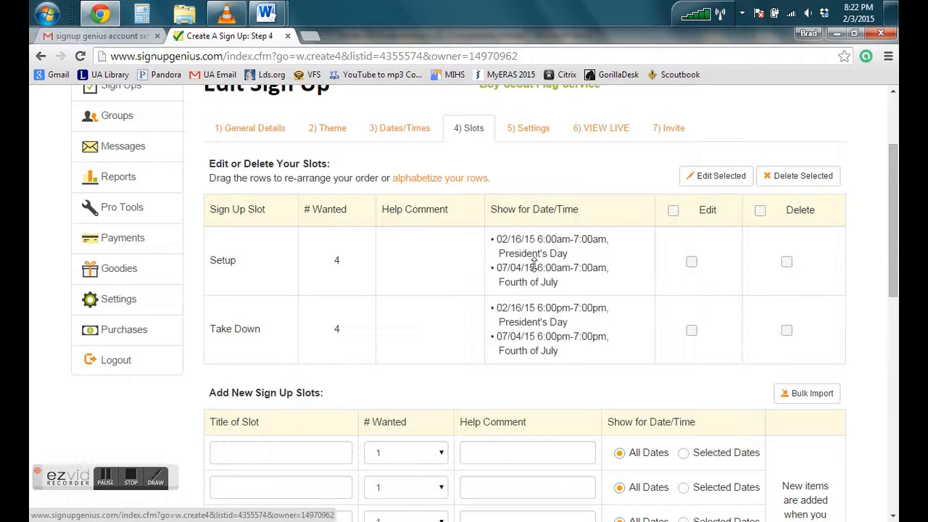
{"action": "mouse_move", "coordinate": [601, 267]}
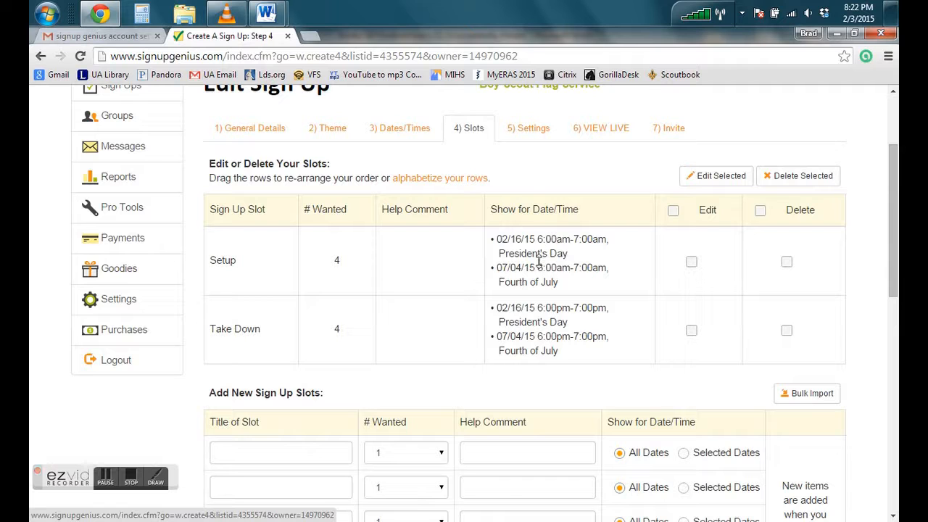
Step: Tick Edit on the Setup row and scroll to the Add New Sign Up Slots section
{"action": "left_click", "coordinate": [690, 261]}
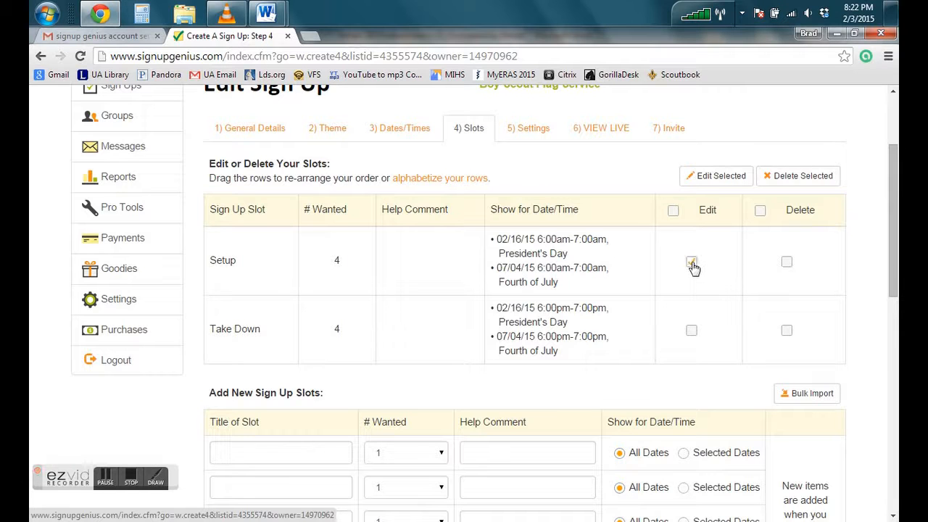
{"action": "left_click", "coordinate": [690, 261]}
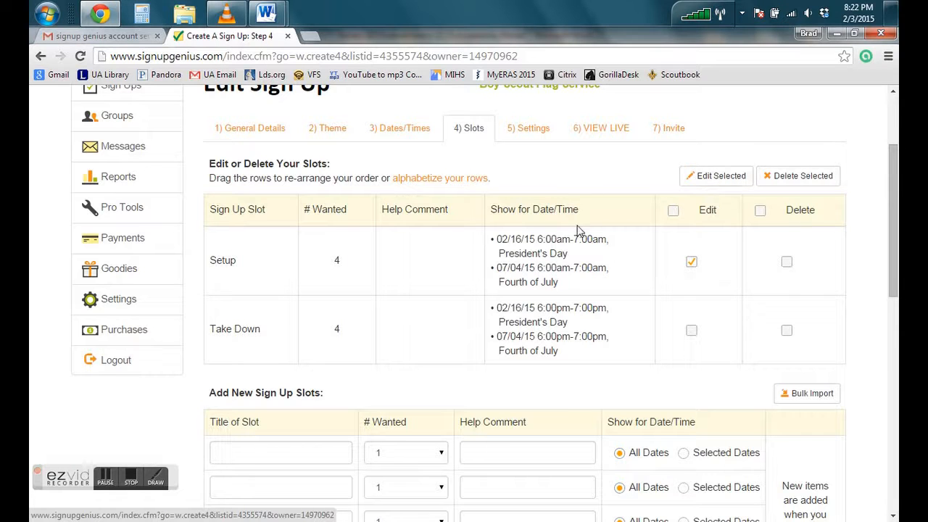
{"action": "scroll", "scroll_direction": "down", "scroll_amount": 3}
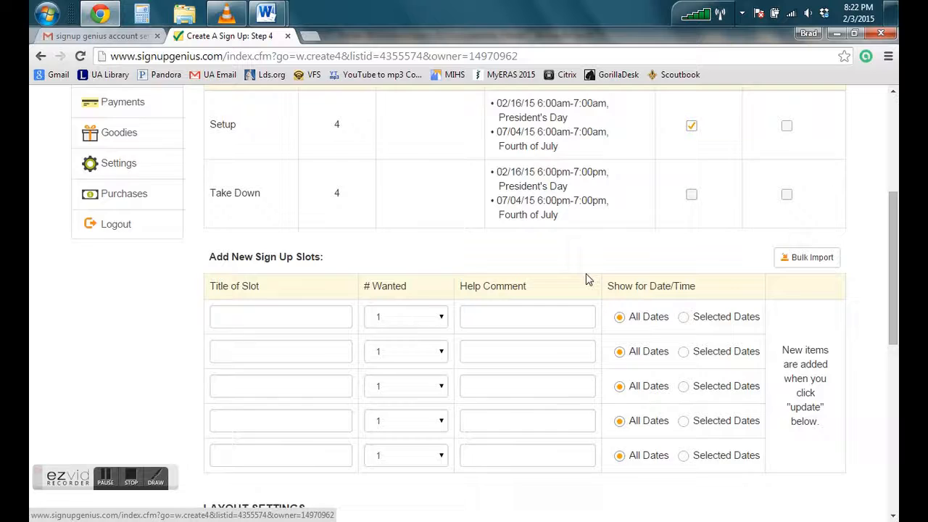
{"action": "scroll", "scroll_direction": "up", "scroll_amount": 3}
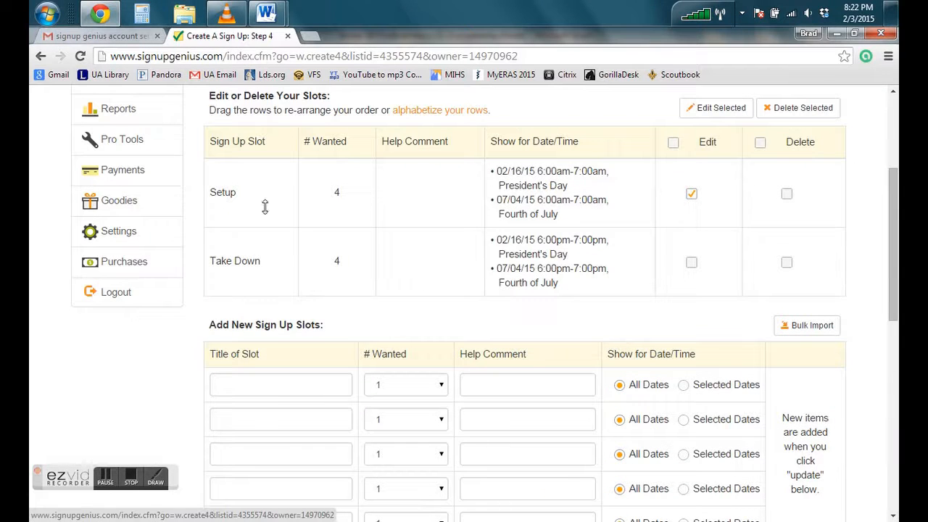
{"action": "mouse_move", "coordinate": [224, 194]}
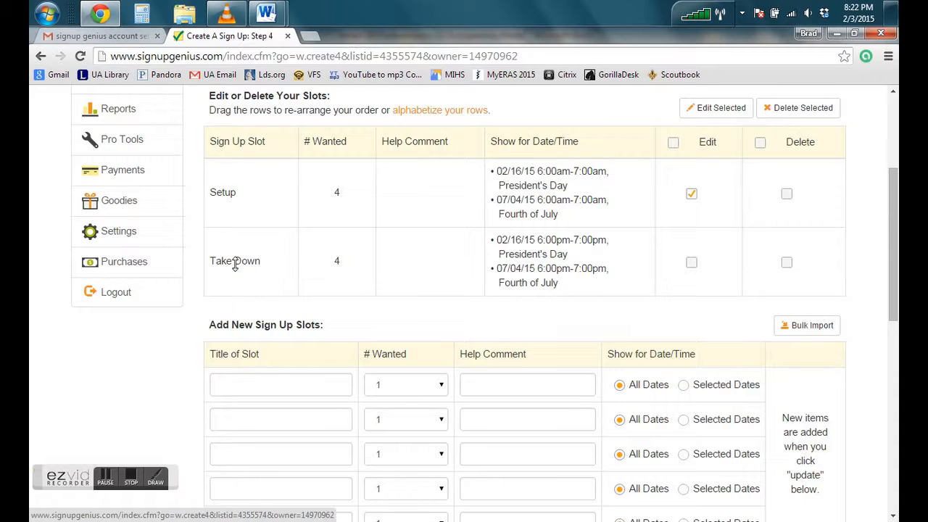
{"action": "scroll", "scroll_direction": "down", "scroll_amount": 3}
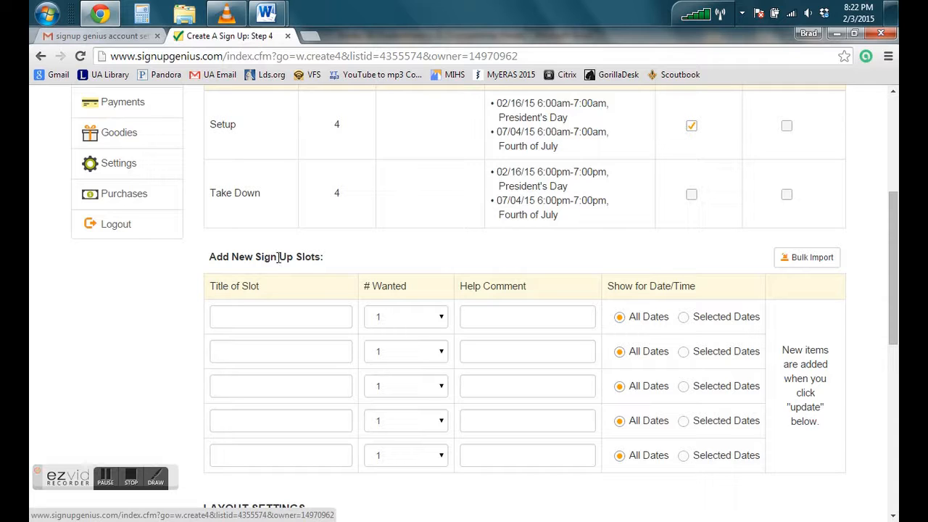
Step: Focus the first Title of Slot field, choose Selected Dates, and save the Slots step unchanged with UPDATE
{"action": "left_click", "coordinate": [282, 316]}
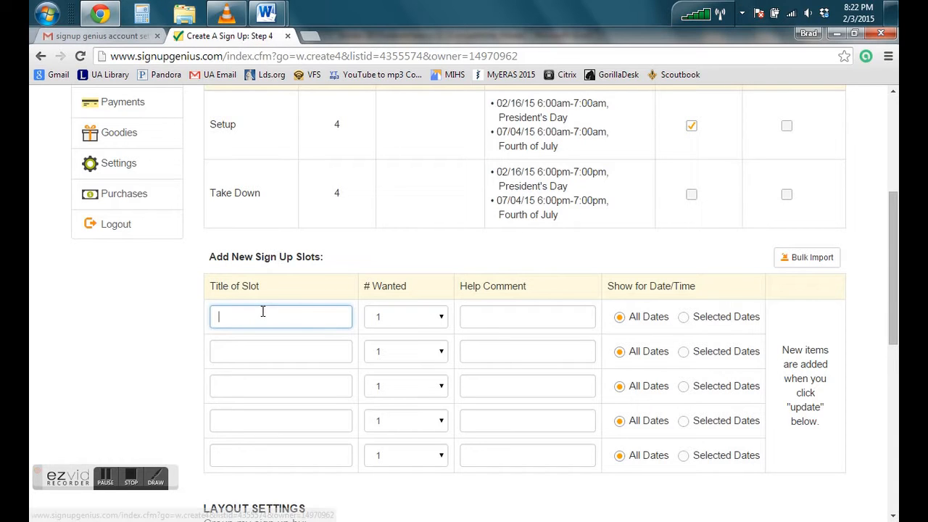
{"action": "left_click", "coordinate": [406, 316]}
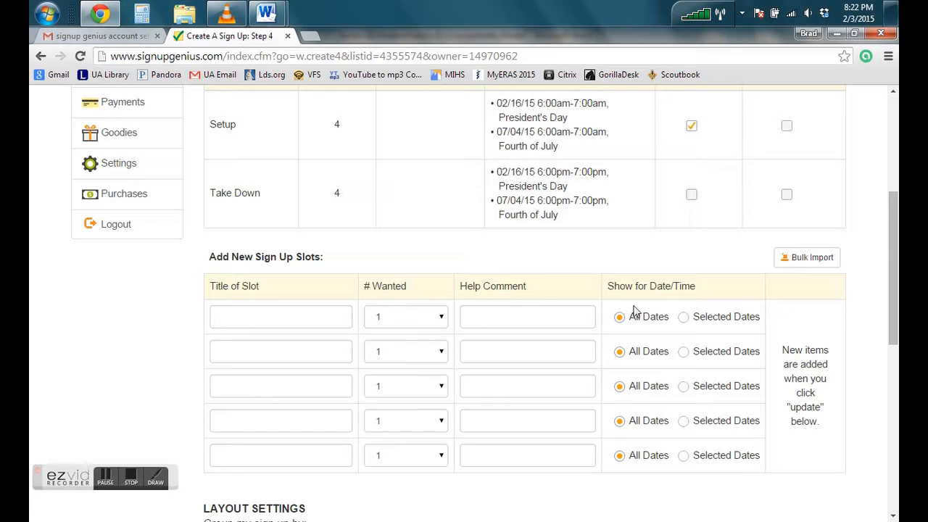
{"action": "left_click", "coordinate": [681, 316]}
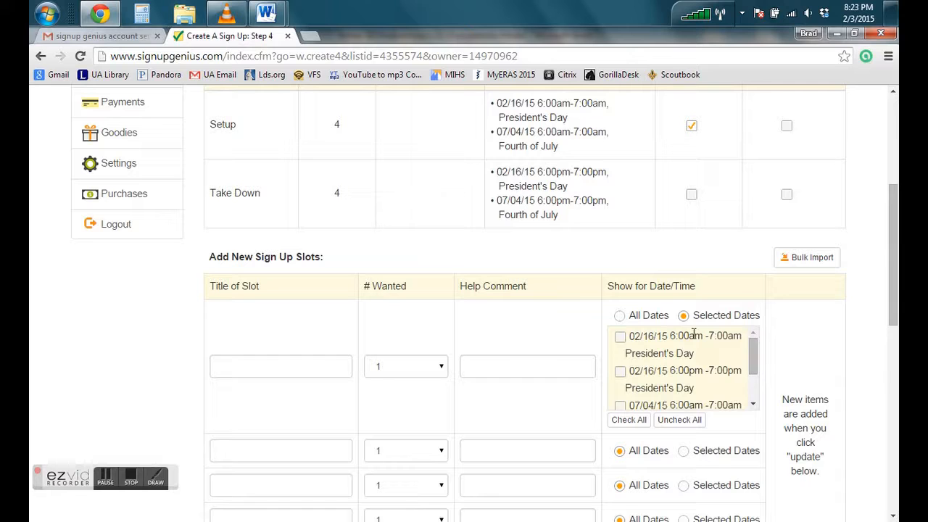
{"action": "scroll", "scroll_direction": "down", "scroll_amount": 3}
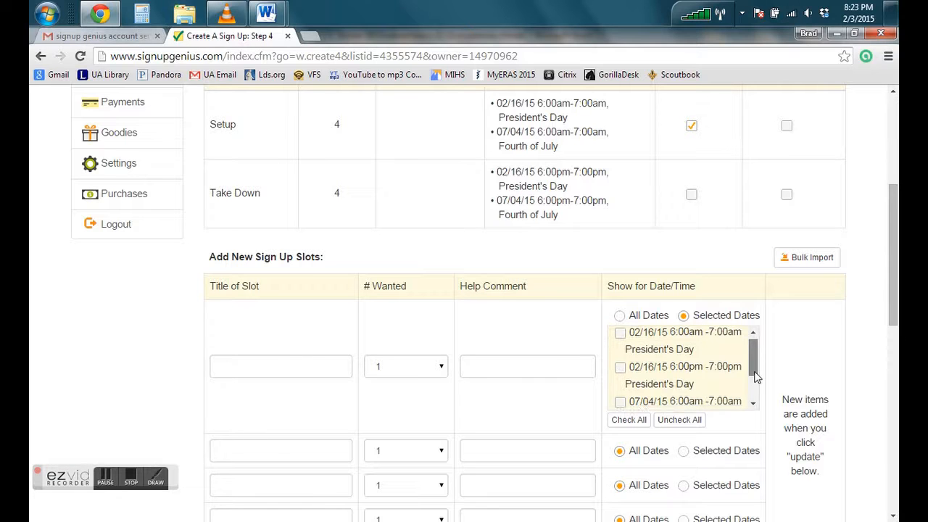
{"action": "scroll", "scroll_direction": "down", "scroll_amount": 3}
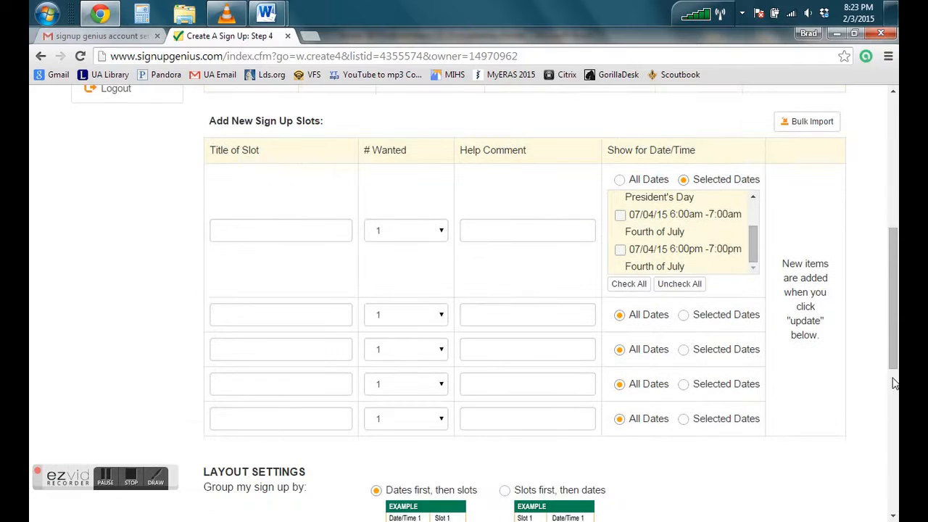
{"action": "mouse_move", "coordinate": [794, 357]}
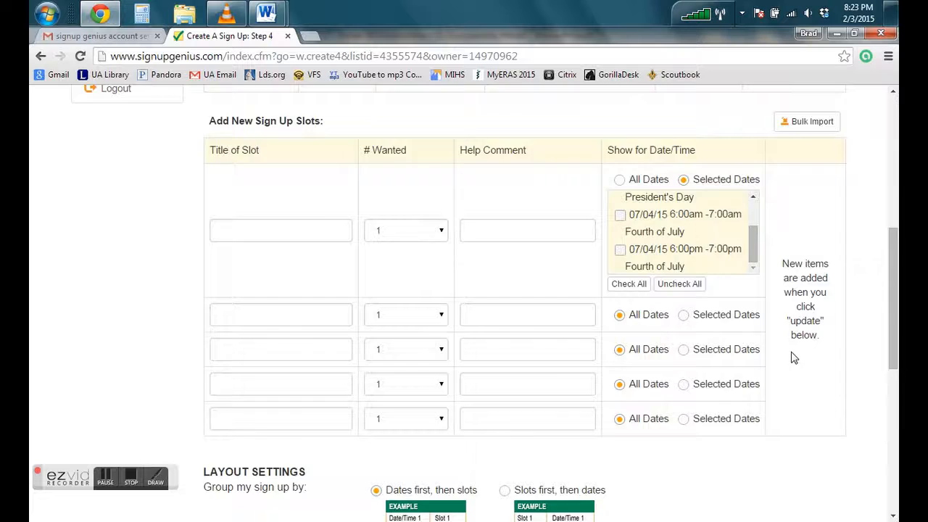
{"action": "scroll", "scroll_direction": "down", "scroll_amount": 3}
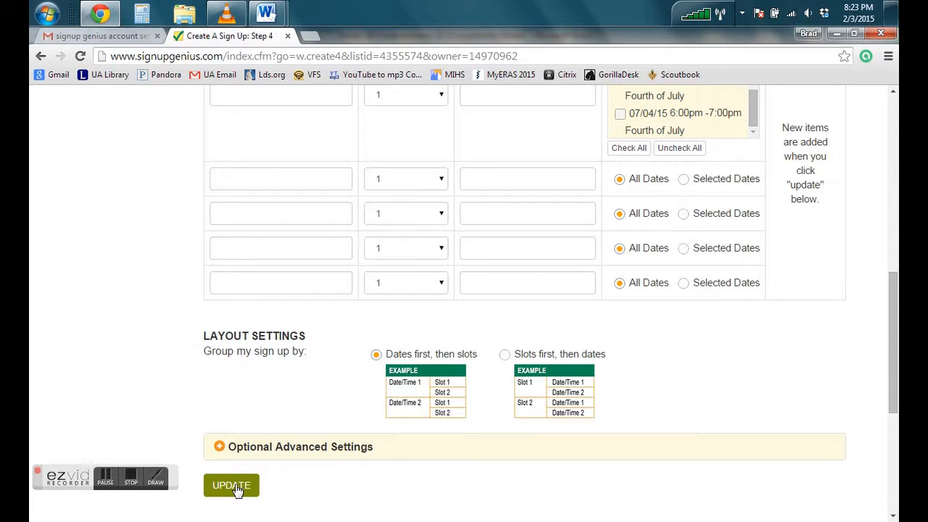
{"action": "left_click", "coordinate": [232, 484]}
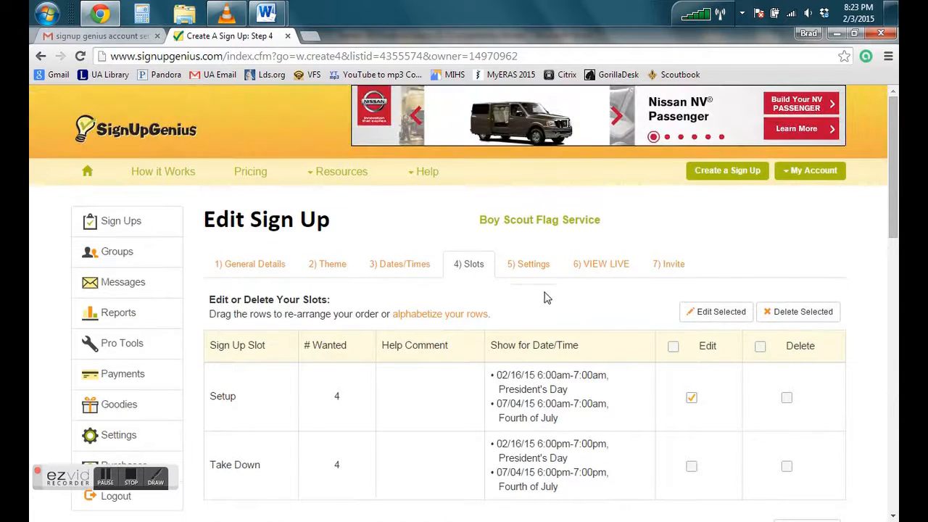
Step: In Settings, tick Phone, acknowledge the Confirm Phone warning, then untick Phone so only name and email are asked
{"action": "left_click", "coordinate": [533, 264]}
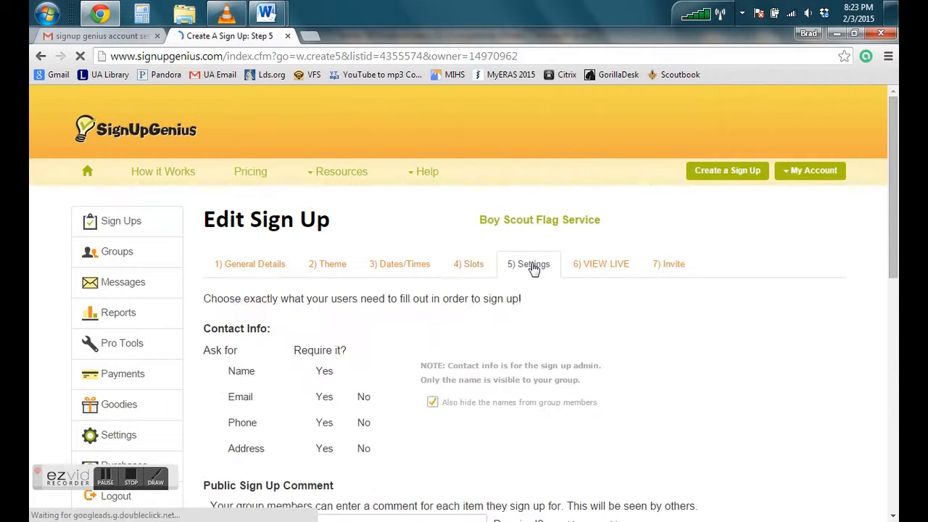
{"action": "scroll", "scroll_direction": "down", "scroll_amount": 3}
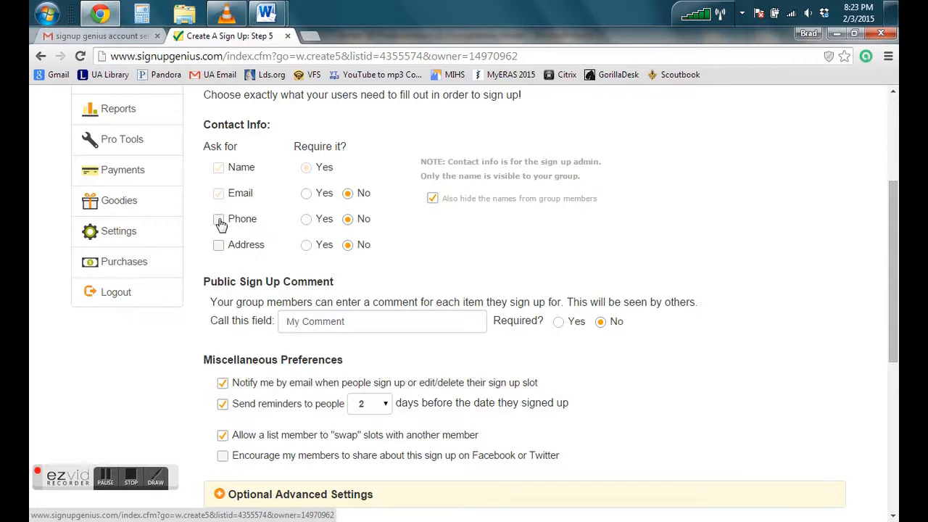
{"action": "left_click", "coordinate": [217, 219]}
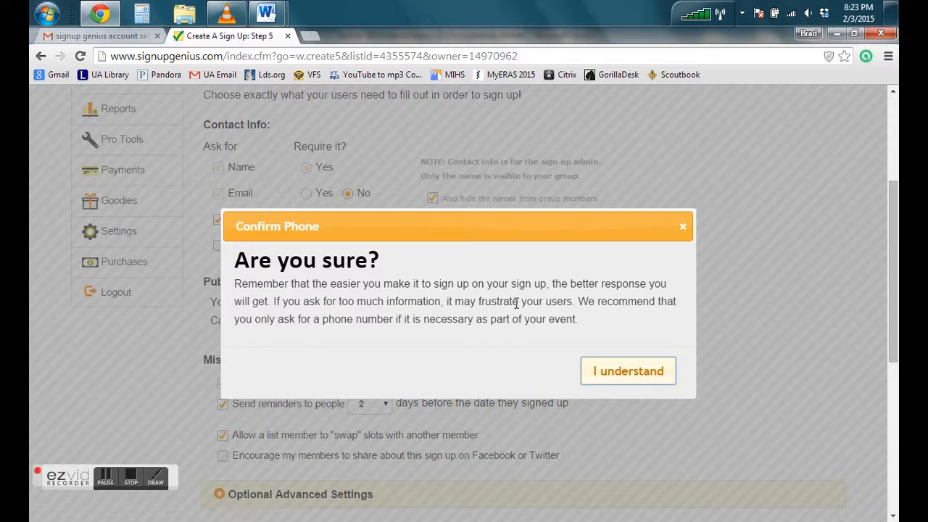
{"action": "mouse_move", "coordinate": [593, 329]}
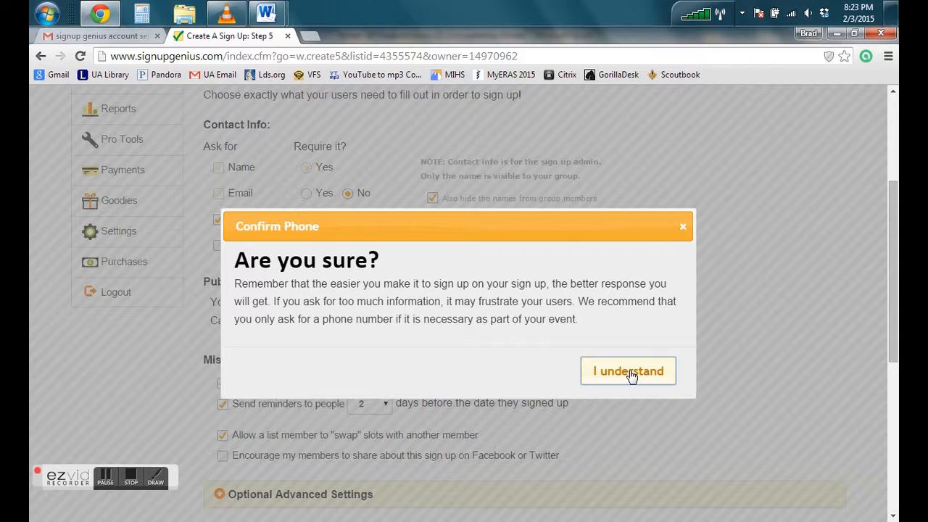
{"action": "left_click", "coordinate": [628, 371]}
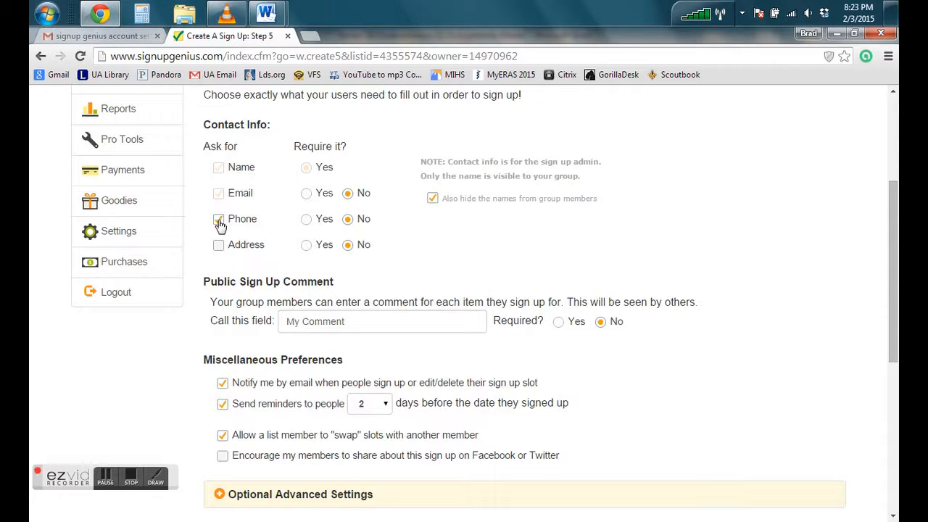
{"action": "left_click", "coordinate": [217, 218]}
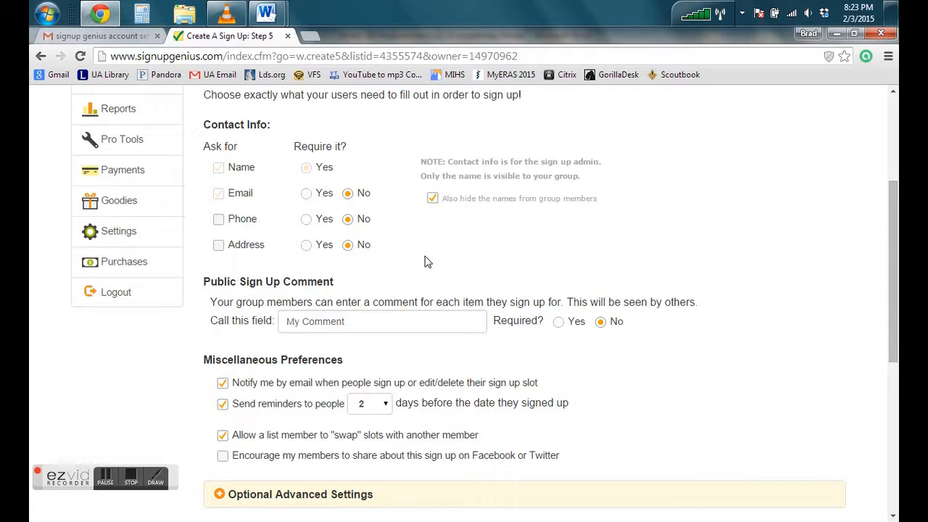
{"action": "scroll", "scroll_direction": "down", "scroll_amount": 3}
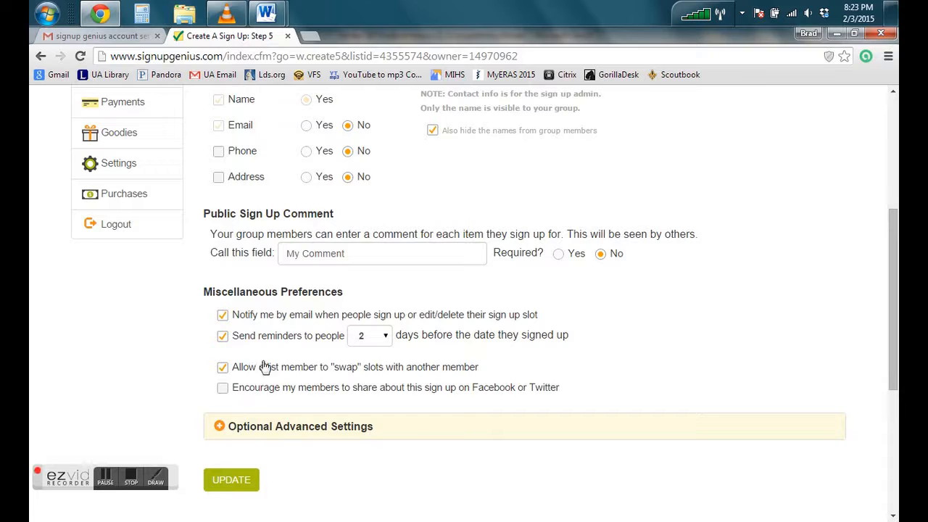
{"action": "mouse_move", "coordinate": [313, 347]}
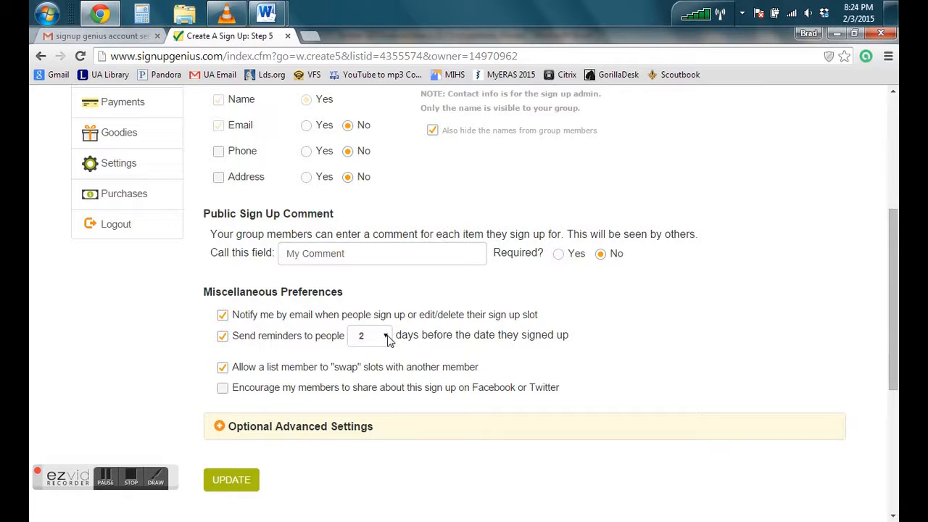
Step: Keep reminders at 2 days before, save the settings with UPDATE, and show the live sign-up view
{"action": "left_click", "coordinate": [369, 334]}
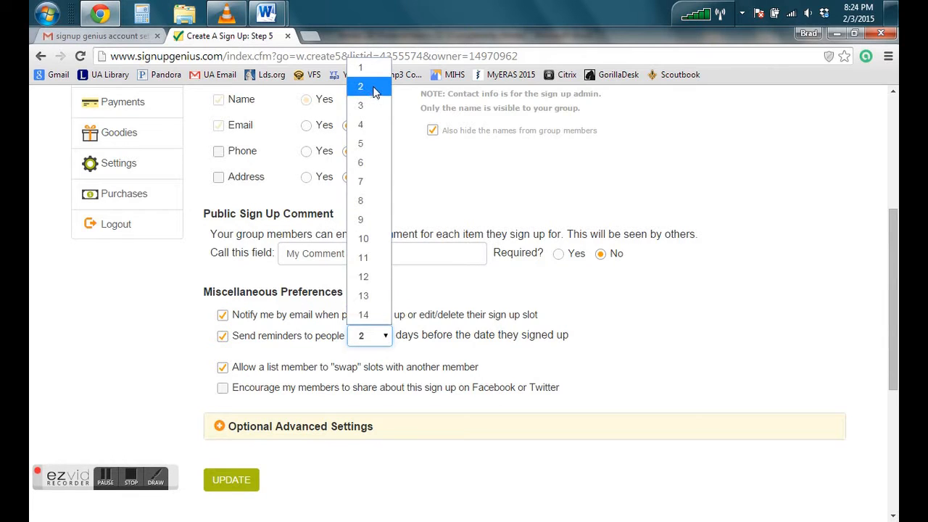
{"action": "left_click", "coordinate": [360, 87]}
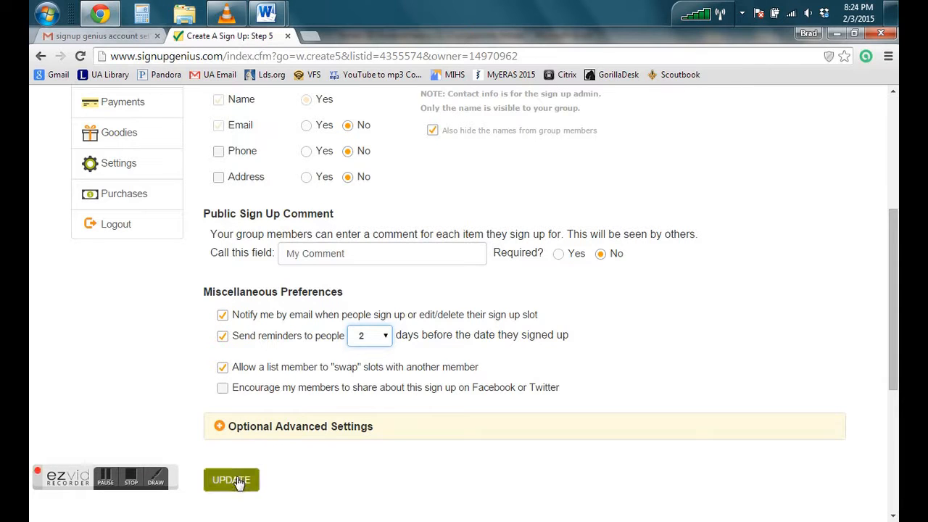
{"action": "left_click", "coordinate": [230, 478]}
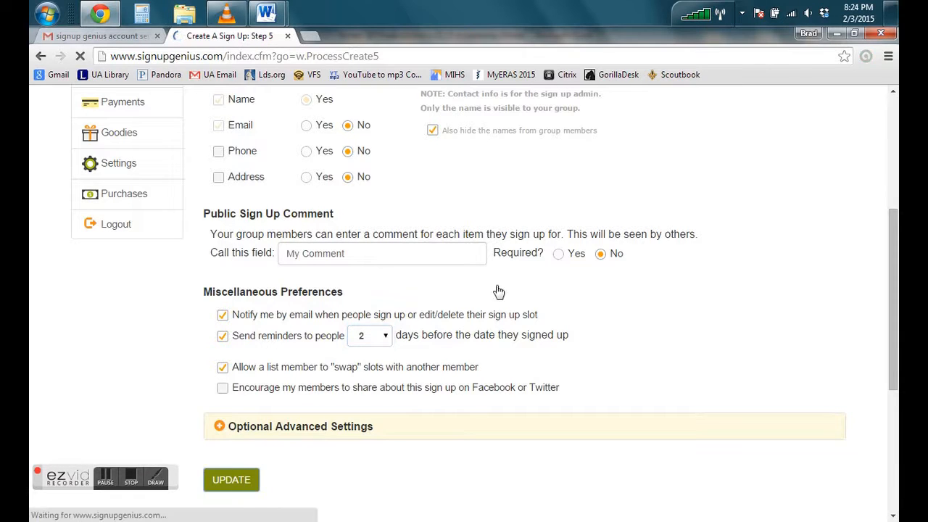
{"action": "left_click", "coordinate": [231, 479]}
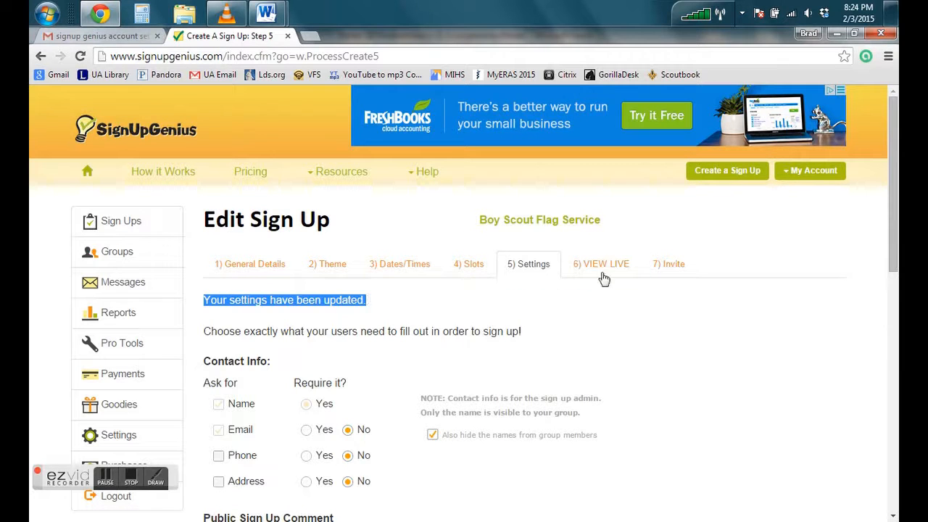
{"action": "left_click", "coordinate": [606, 263]}
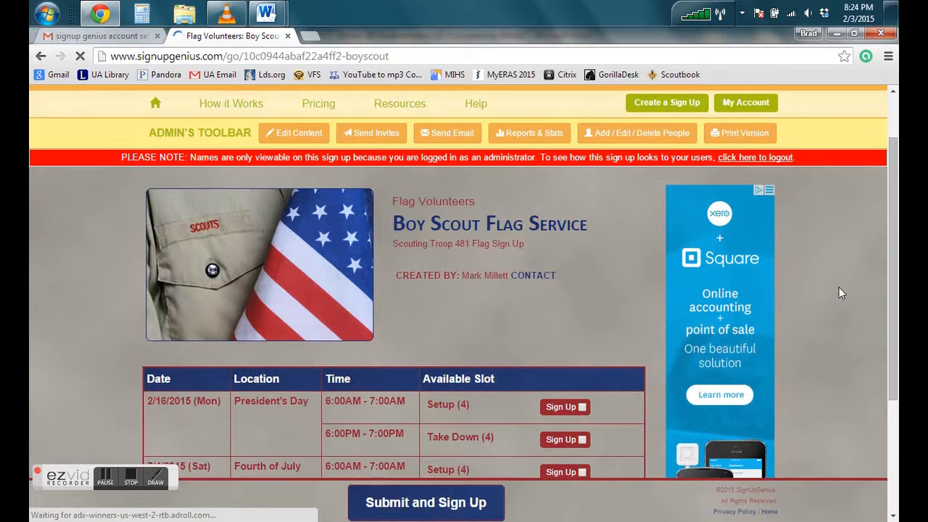
Step: Check the Sign Up box for the 2/16 6:00AM President's Day Setup slot
{"action": "scroll", "scroll_direction": "down", "scroll_amount": 3}
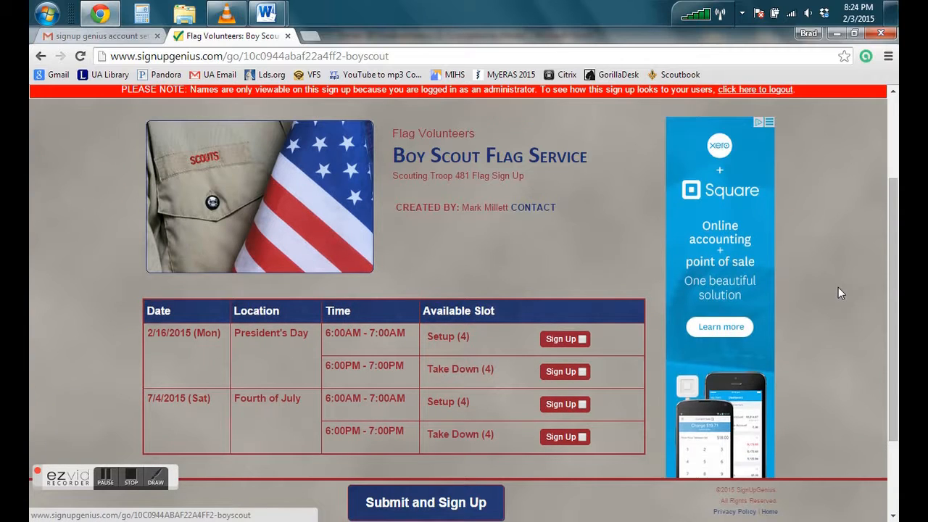
{"action": "mouse_move", "coordinate": [142, 386]}
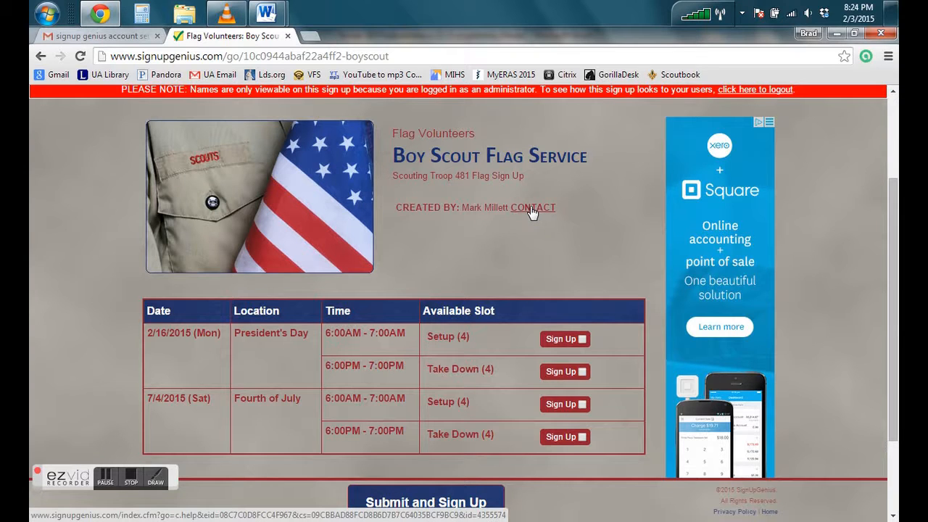
{"action": "mouse_move", "coordinate": [181, 347]}
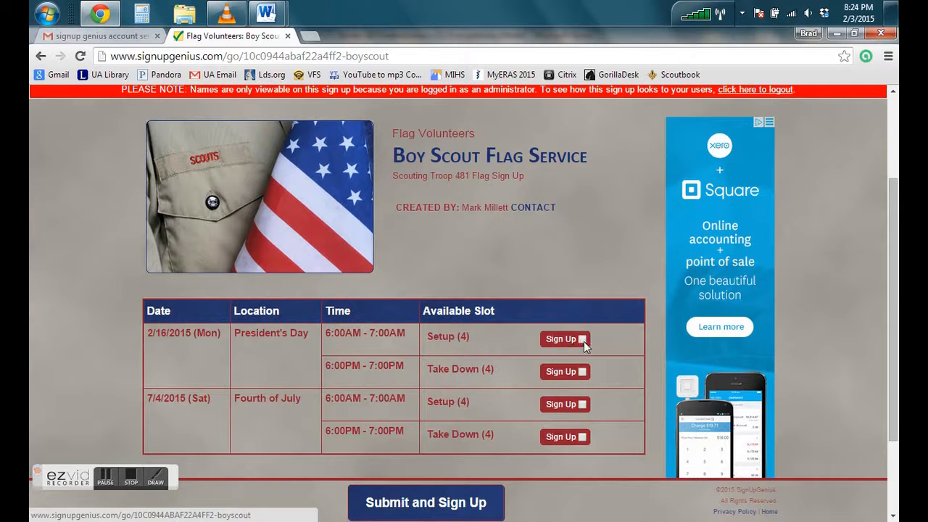
{"action": "left_click", "coordinate": [583, 339]}
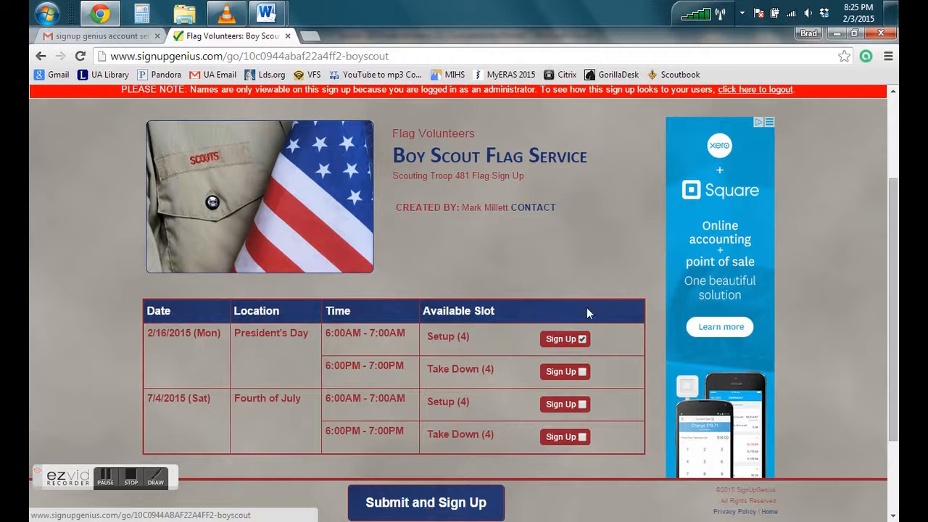
{"action": "scroll", "scroll_direction": "down", "scroll_amount": 3}
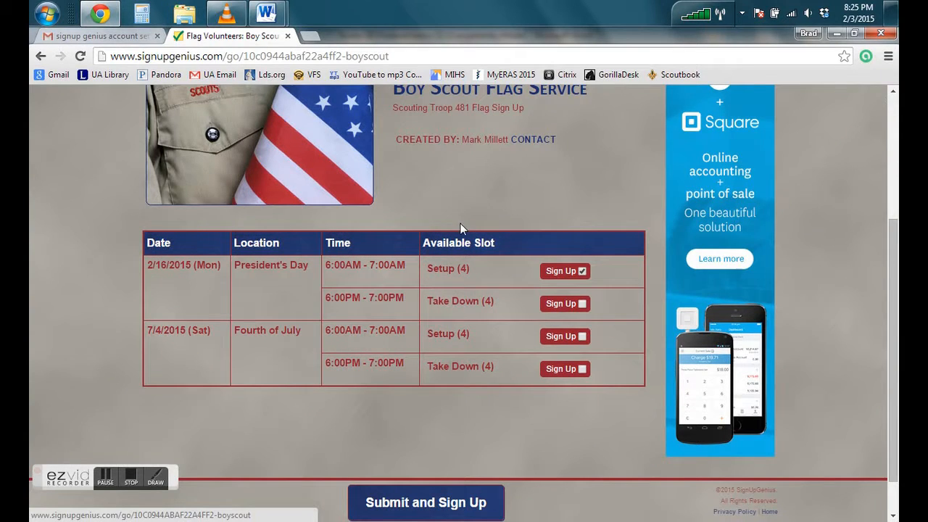
{"action": "mouse_move", "coordinate": [484, 311]}
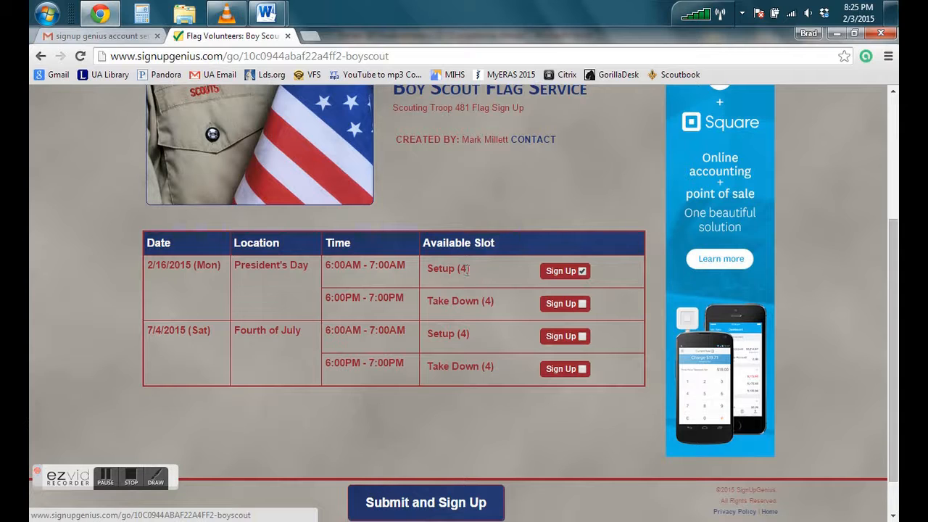
{"action": "mouse_move", "coordinate": [480, 325]}
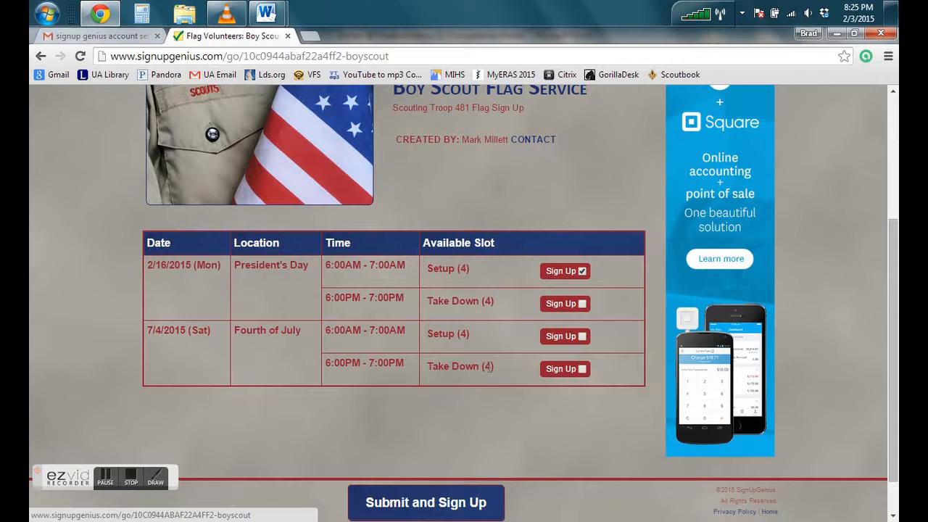
{"action": "mouse_move", "coordinate": [487, 340]}
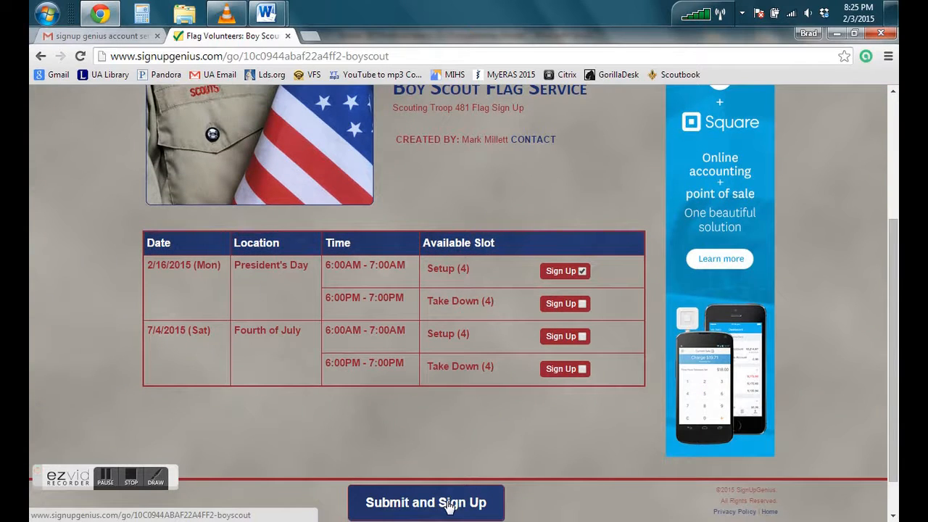
{"action": "mouse_move", "coordinate": [535, 441]}
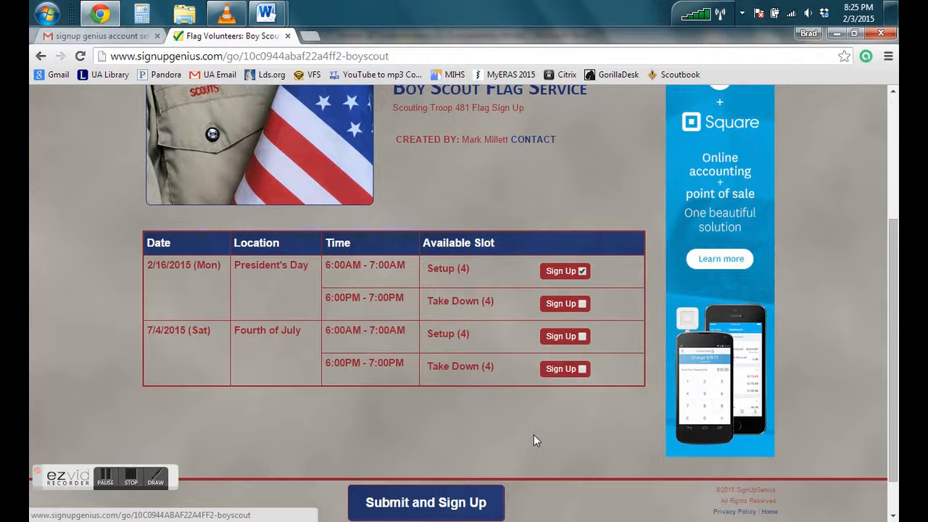
{"action": "scroll", "scroll_direction": "up", "scroll_amount": 3}
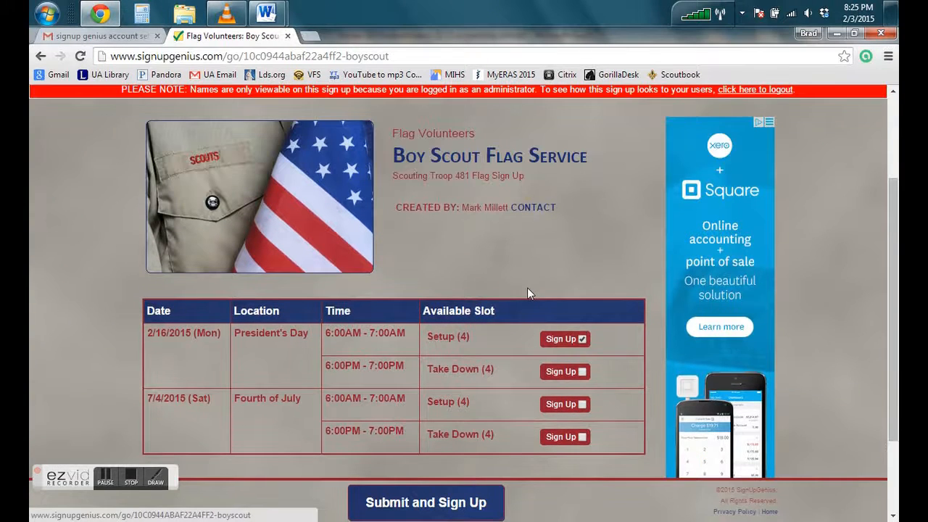
{"action": "mouse_move", "coordinate": [499, 246]}
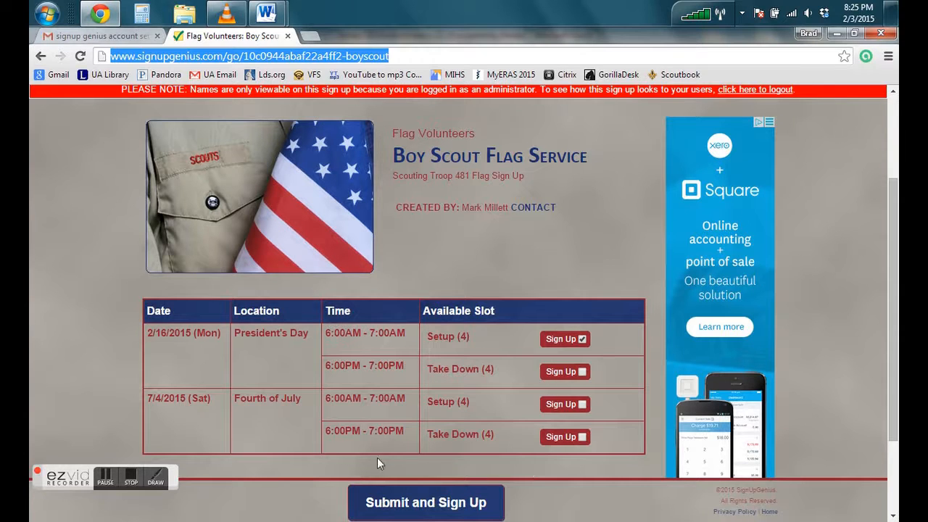
{"action": "mouse_move", "coordinate": [533, 456]}
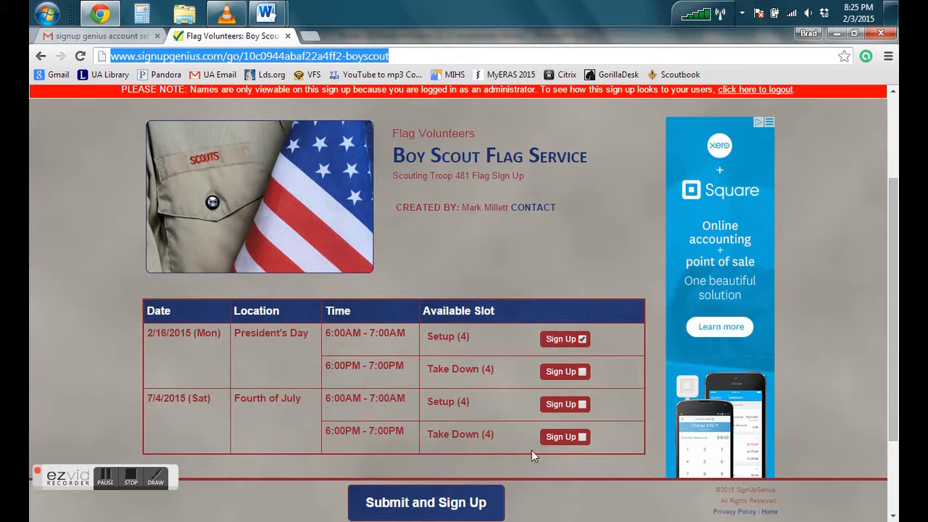
{"action": "mouse_move", "coordinate": [249, 61]}
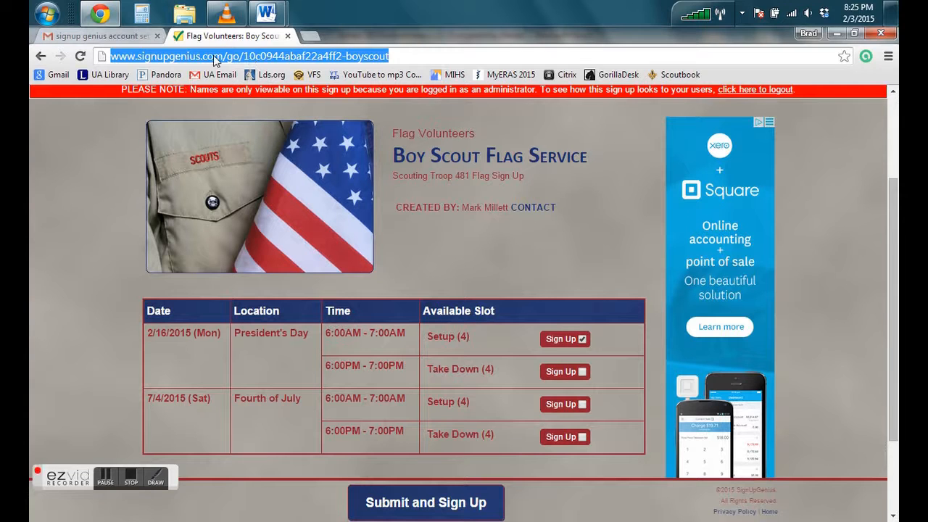
Step: Copy the live sign-up page's URL from the address bar
{"action": "right_click", "coordinate": [215, 55]}
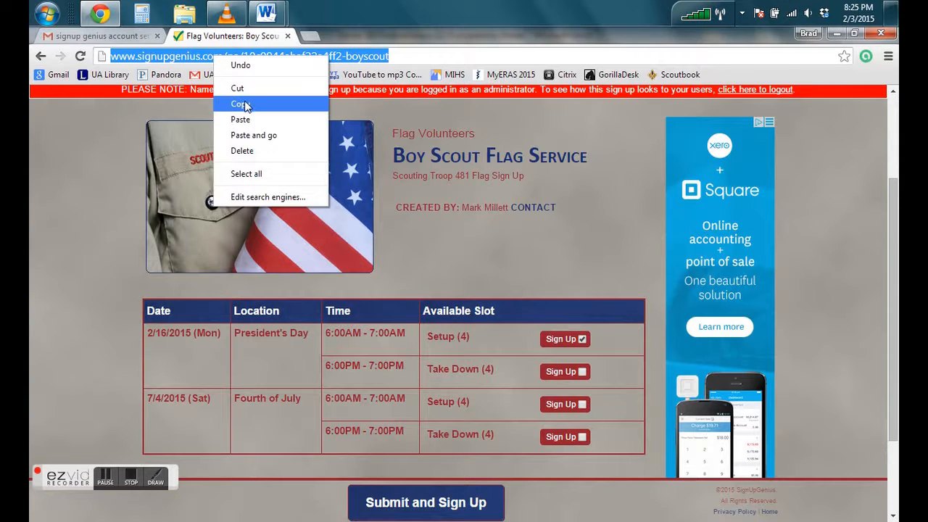
{"action": "left_click", "coordinate": [240, 104]}
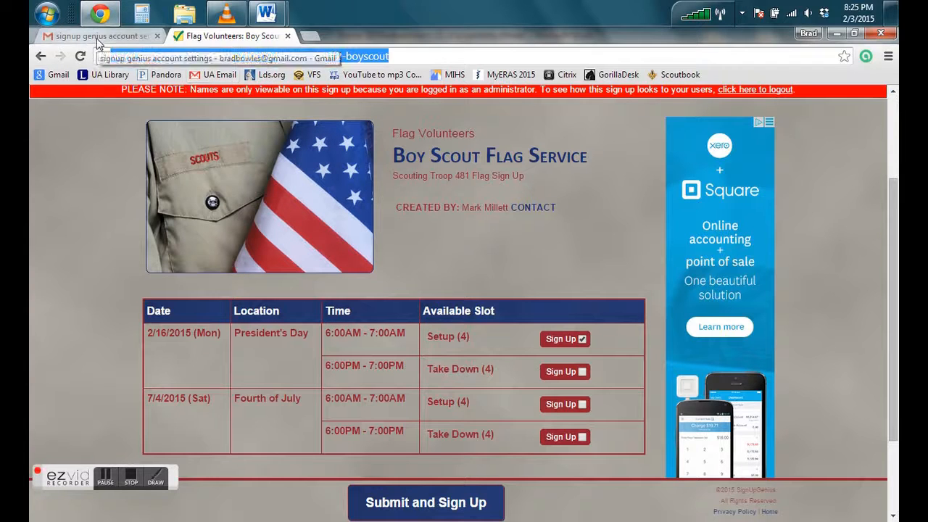
Step: Compose a new Gmail message containing the signupgenius.com/go/...-boyscout link
{"action": "left_click", "coordinate": [102, 35]}
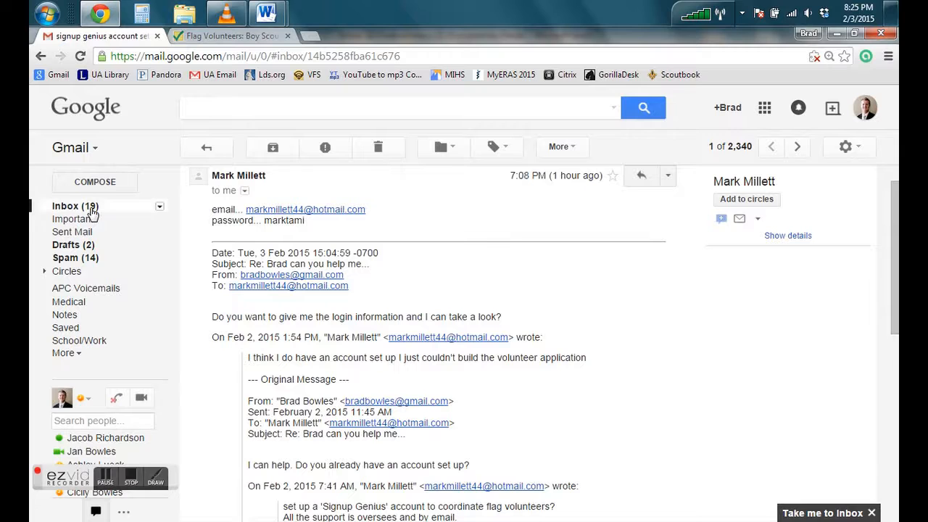
{"action": "left_click", "coordinate": [94, 183]}
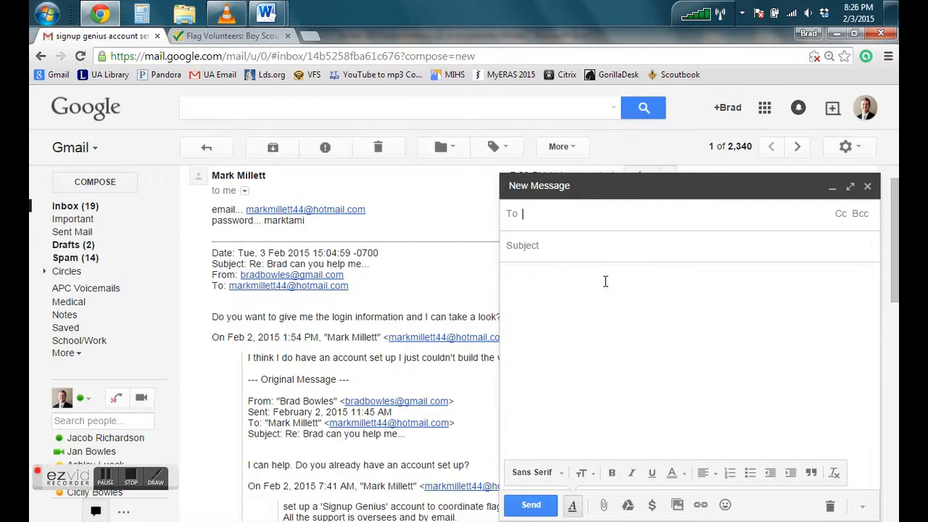
{"action": "mouse_move", "coordinate": [608, 213]}
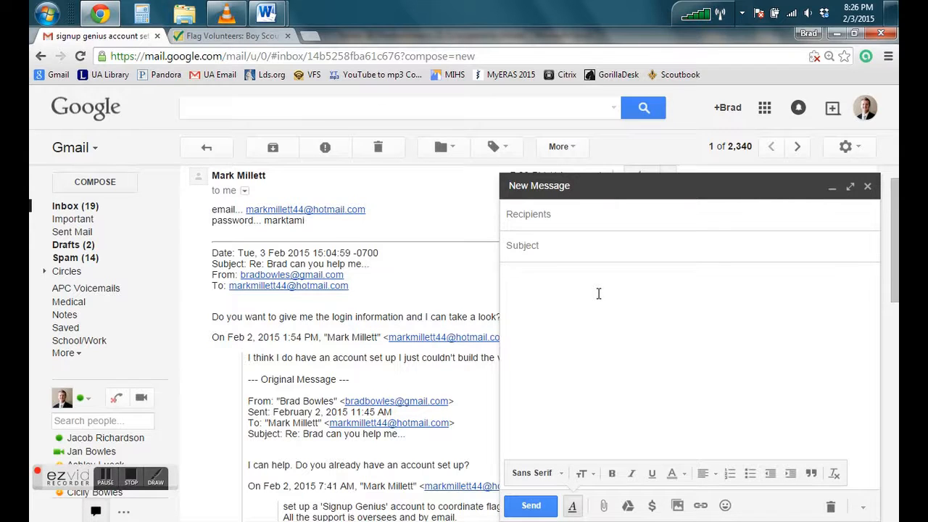
{"action": "type", "text": "http://www.signupgenius.com/go/10c0944abaf22a4ff2-boyscout"}
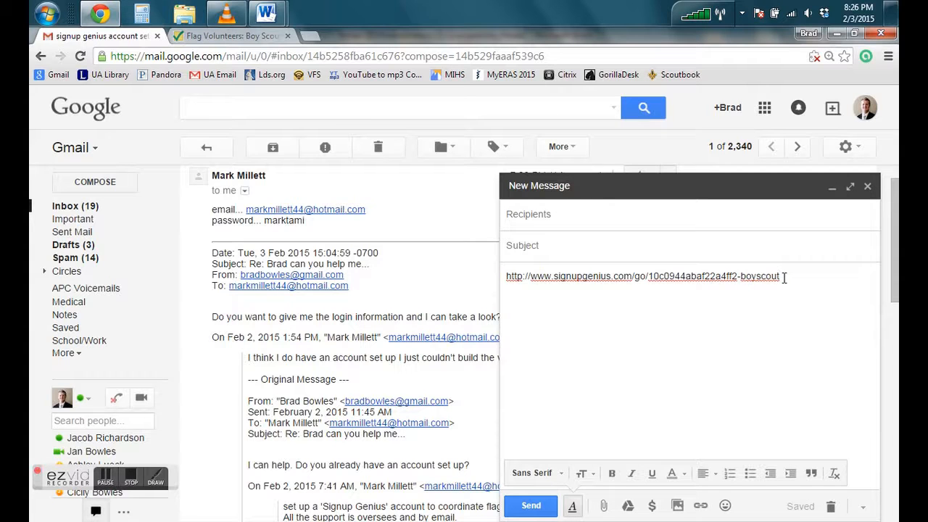
Step: Paste the sign-up URL into the message body via the right-click menu
{"action": "right_click", "coordinate": [783, 277]}
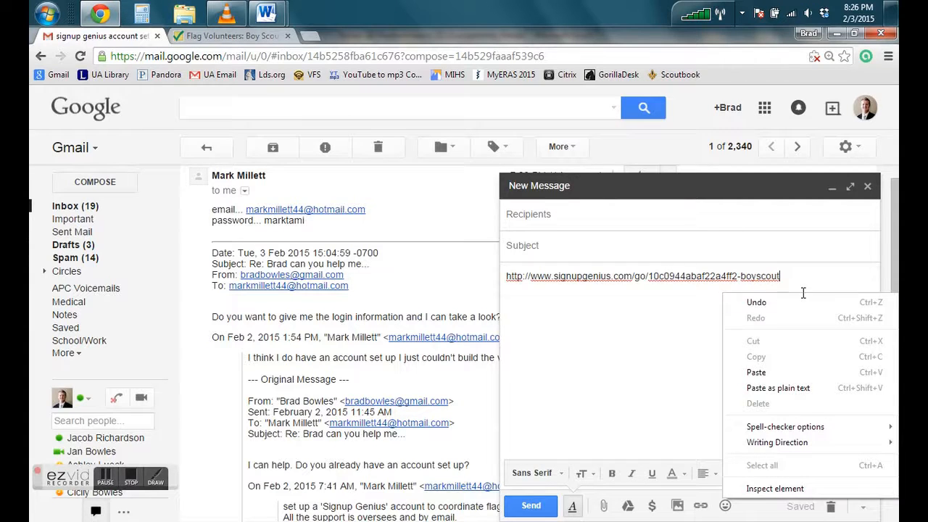
{"action": "left_click", "coordinate": [755, 371]}
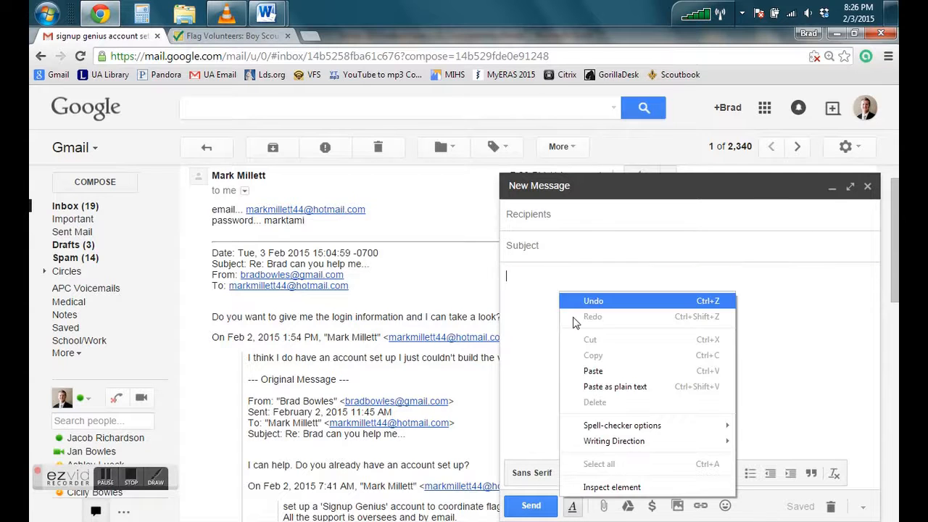
{"action": "left_click", "coordinate": [592, 371]}
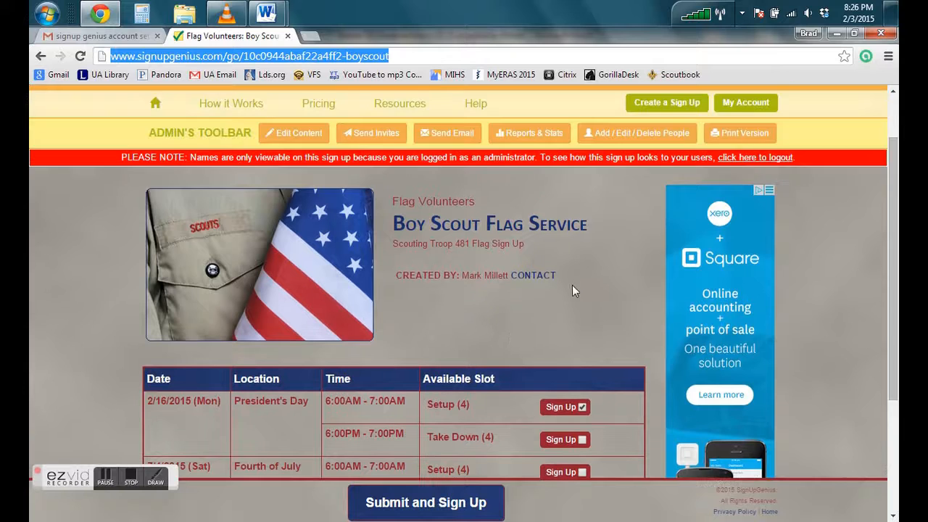
Step: Scroll the live sign-up page to review the four holiday slots
{"action": "scroll", "scroll_direction": "down", "scroll_amount": 3}
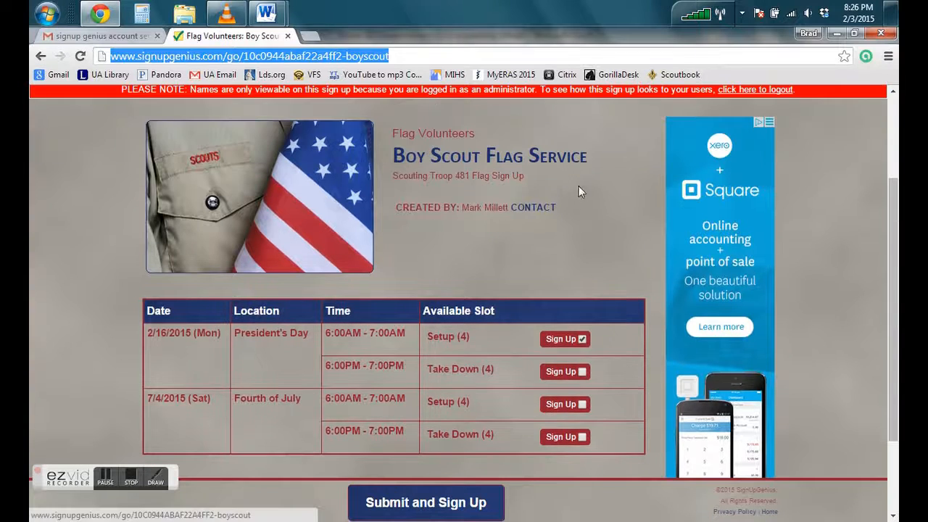